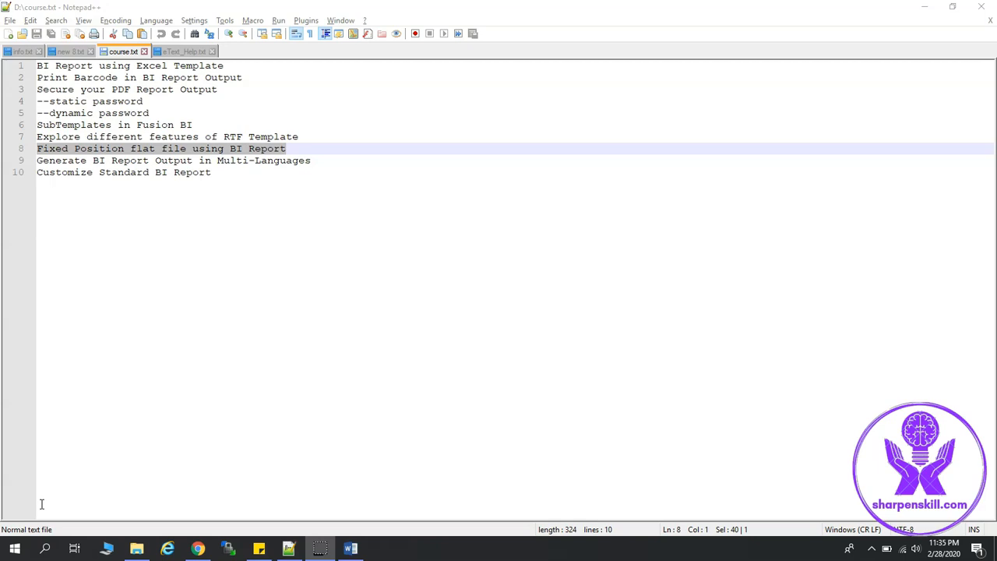
pyautogui.moveTo(36, 504)
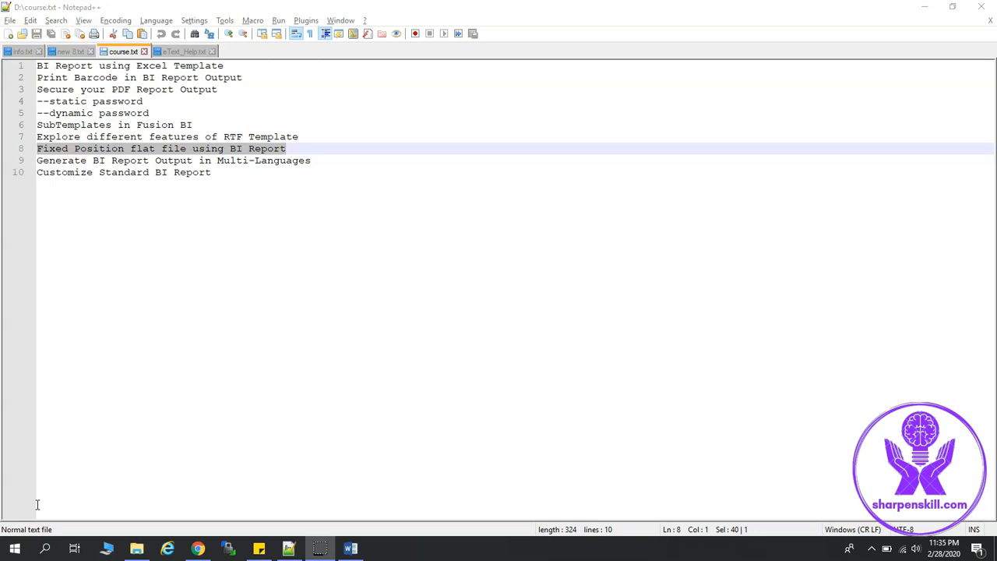
pyautogui.moveTo(23, 510)
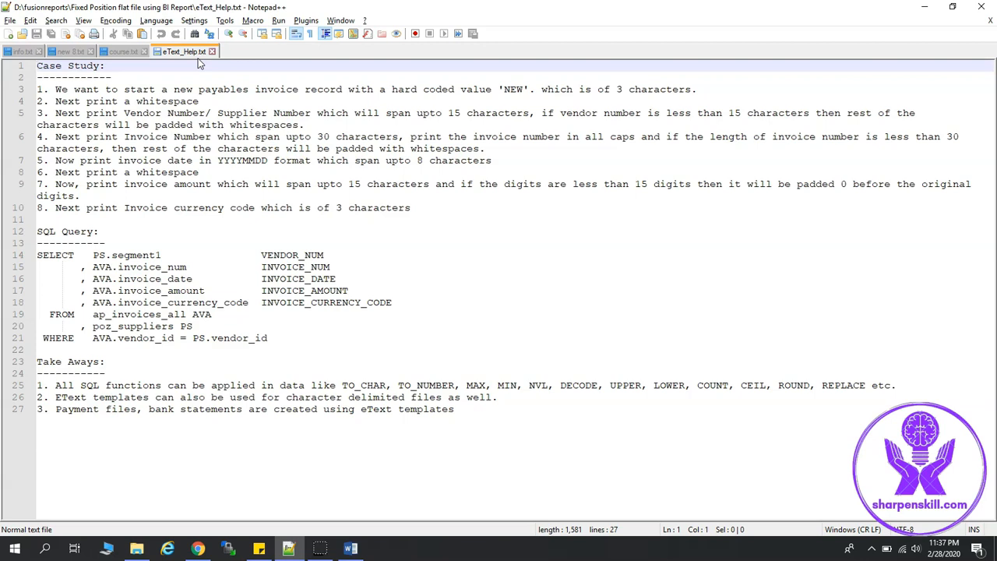
pyautogui.moveTo(377, 463)
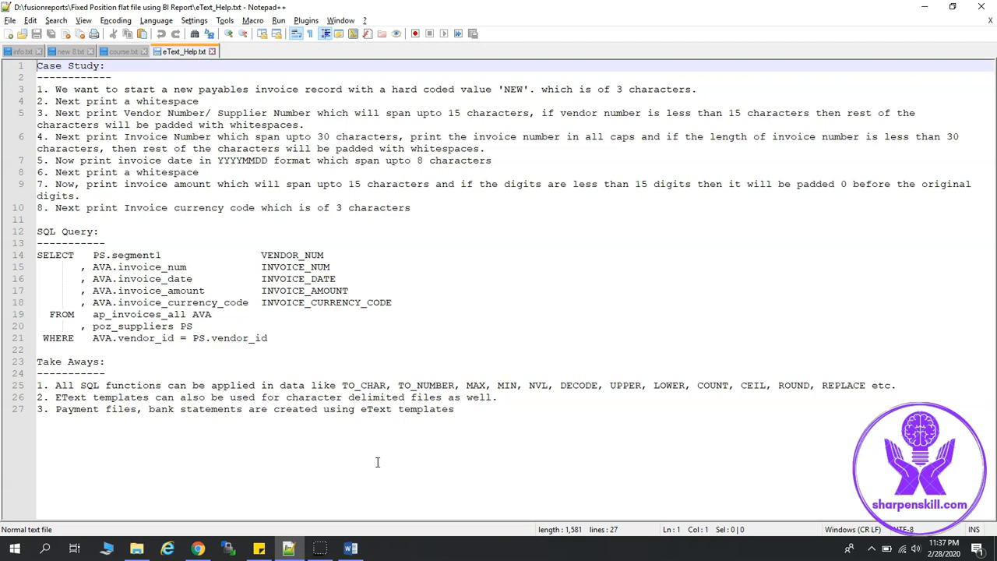
# - Switch to the SampleEText.rtf template in Word to show its eText data records table
pyautogui.click(349, 549)
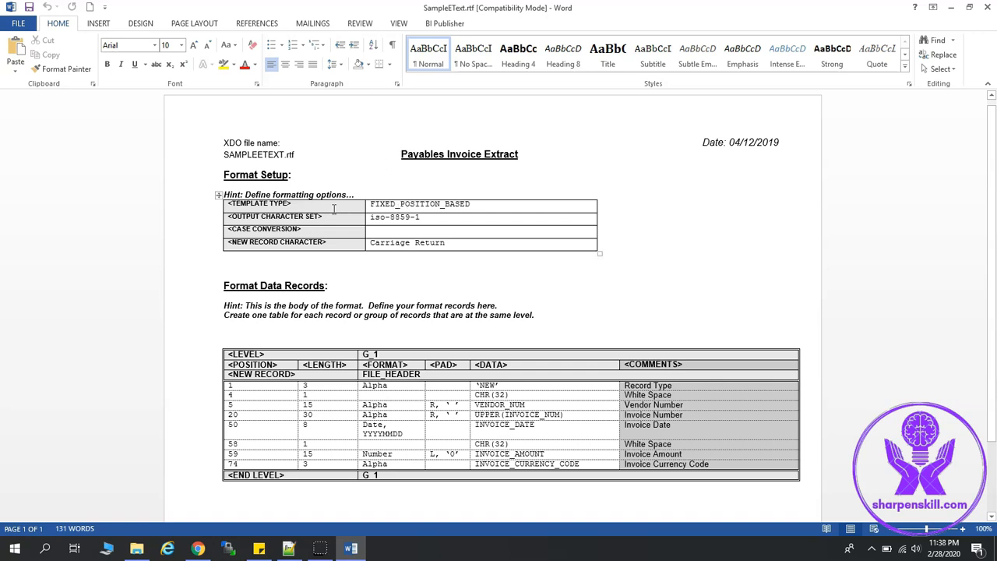
pyautogui.moveTo(330, 227)
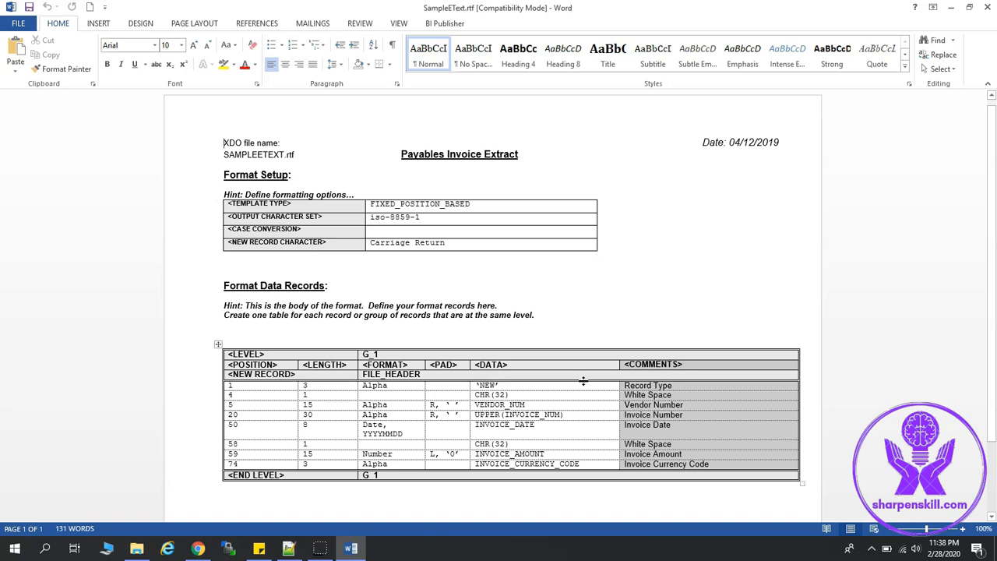
pyautogui.moveTo(465, 465)
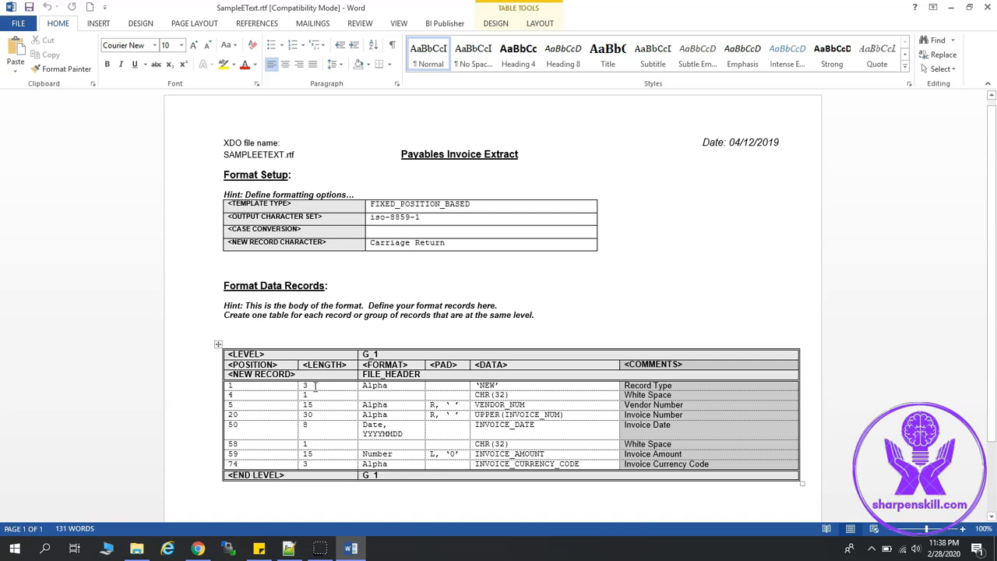
pyautogui.click(499, 385)
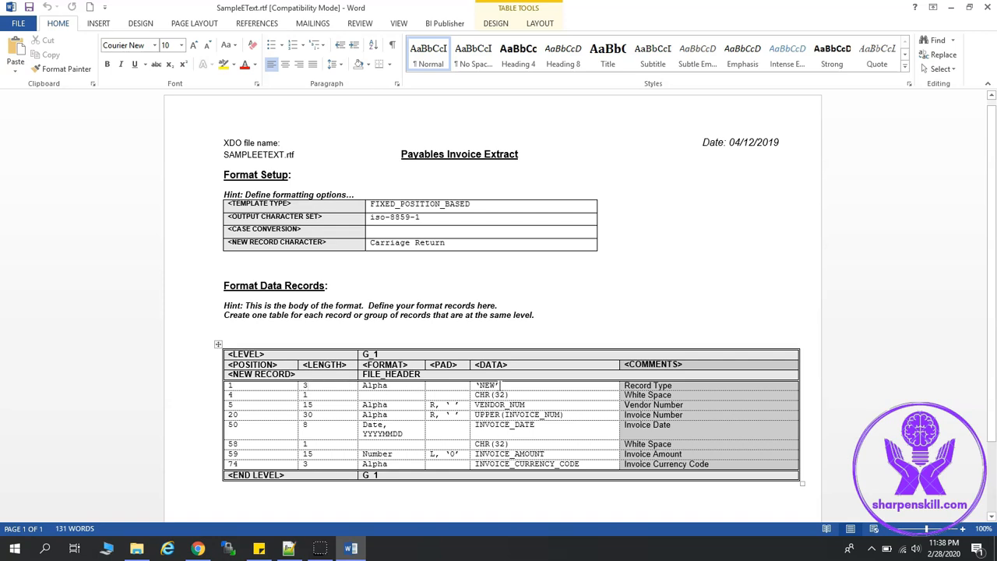
pyautogui.doubleClick(480, 385)
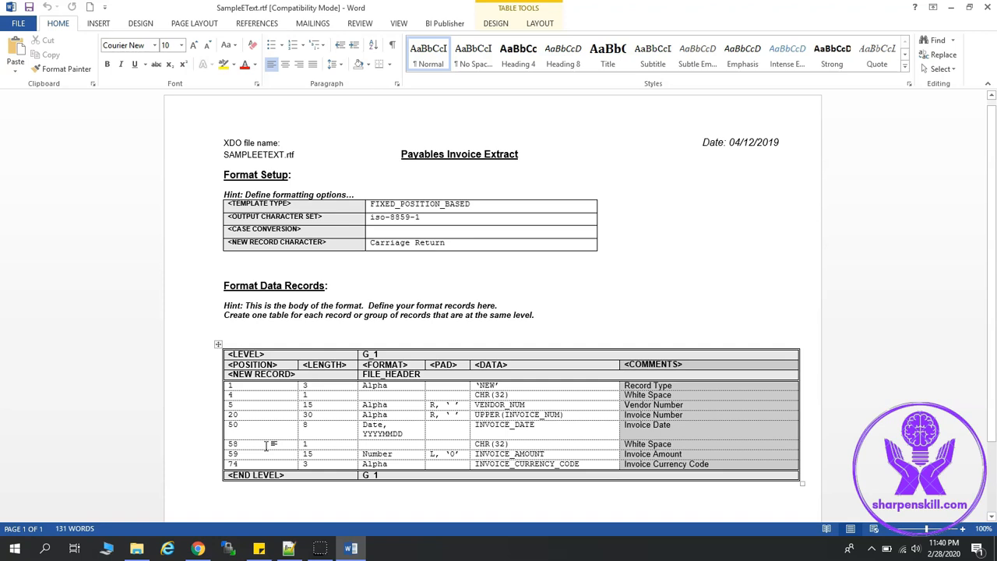
pyautogui.moveTo(267, 449)
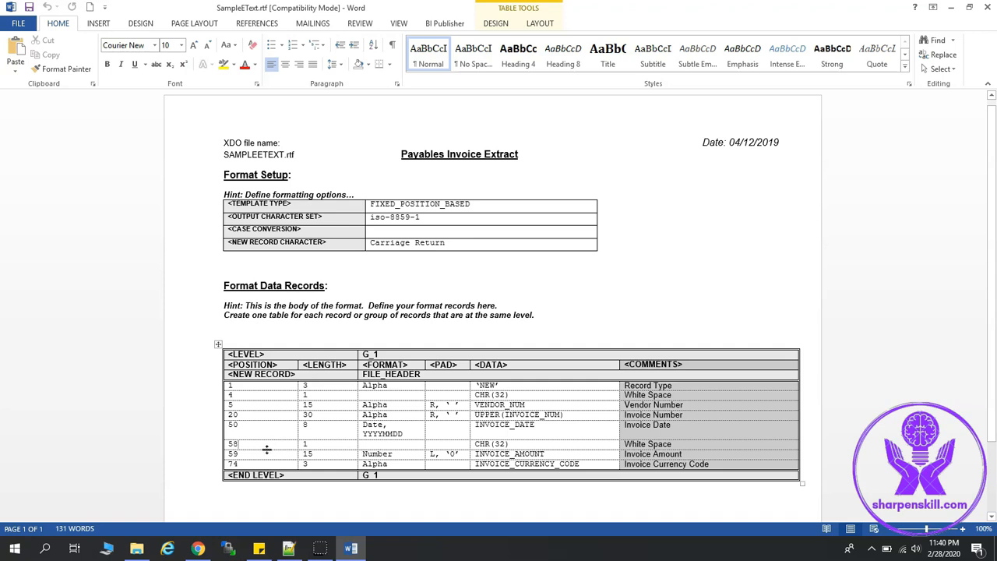
pyautogui.moveTo(345, 454)
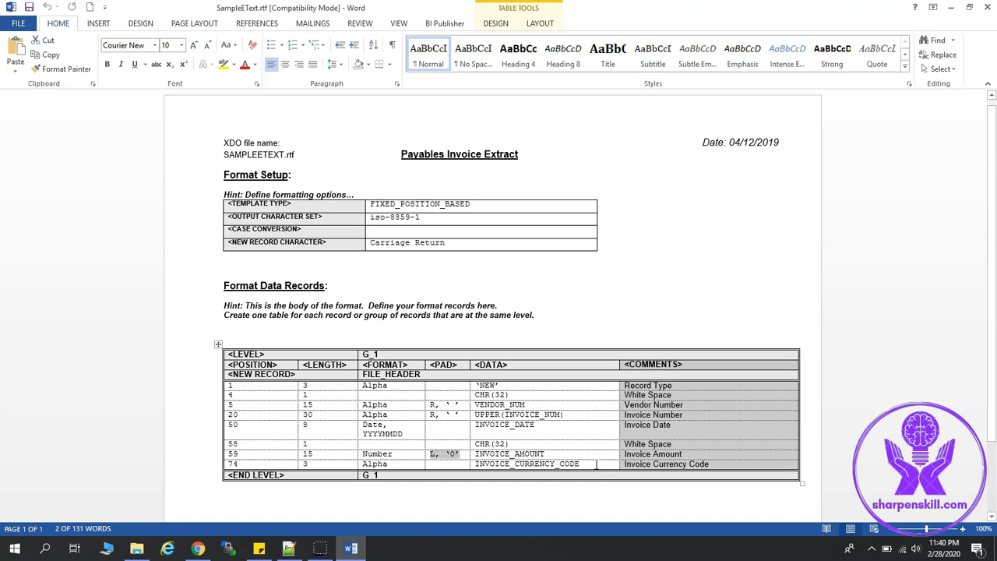
pyautogui.doubleClick(500, 404)
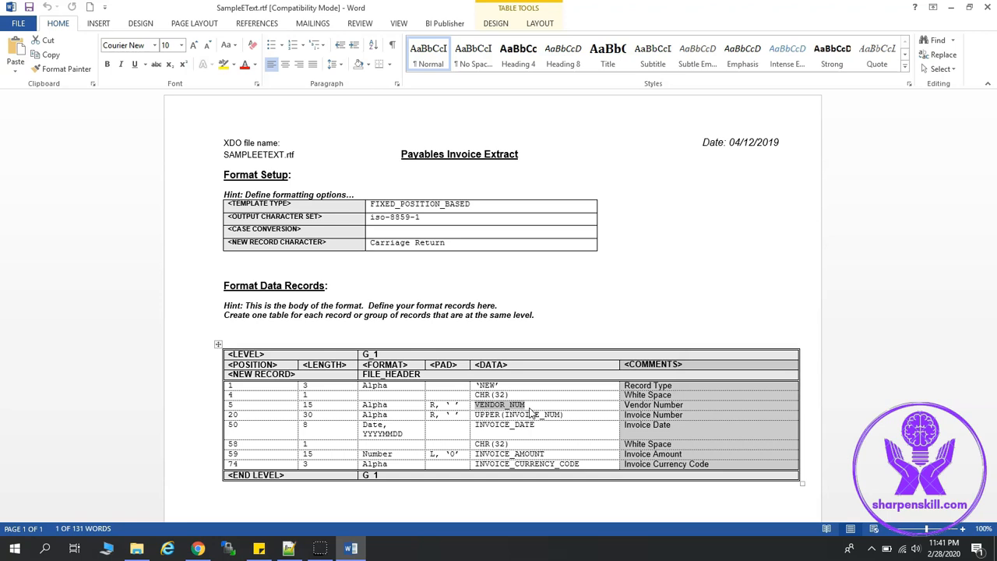
# - Select the SQL query in Notepad++, highlighting segment1, invoice_num, invoice_amount and VENDOR_NUM
pyautogui.click(287, 548)
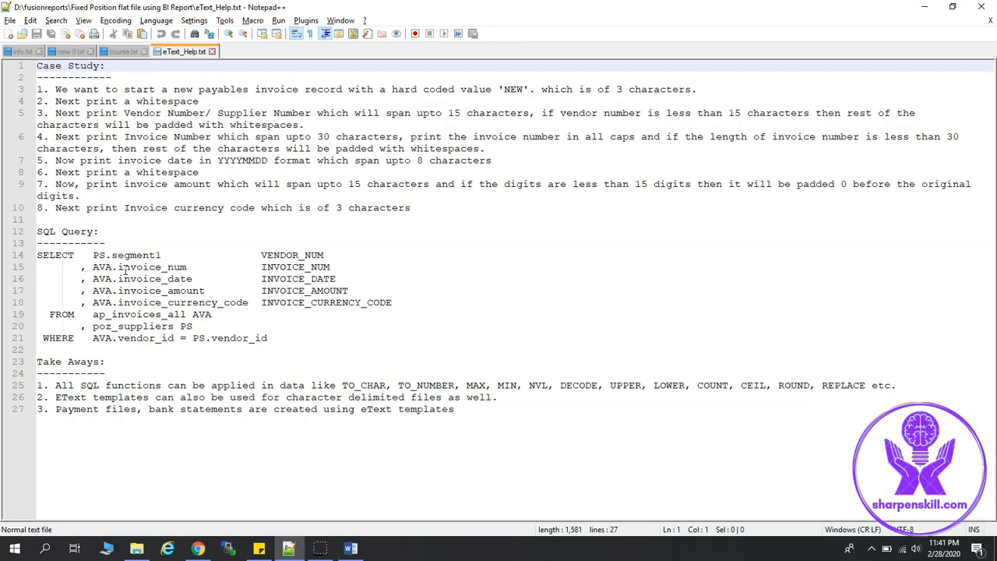
pyautogui.moveTo(37, 255); pyautogui.dragTo(268, 338)
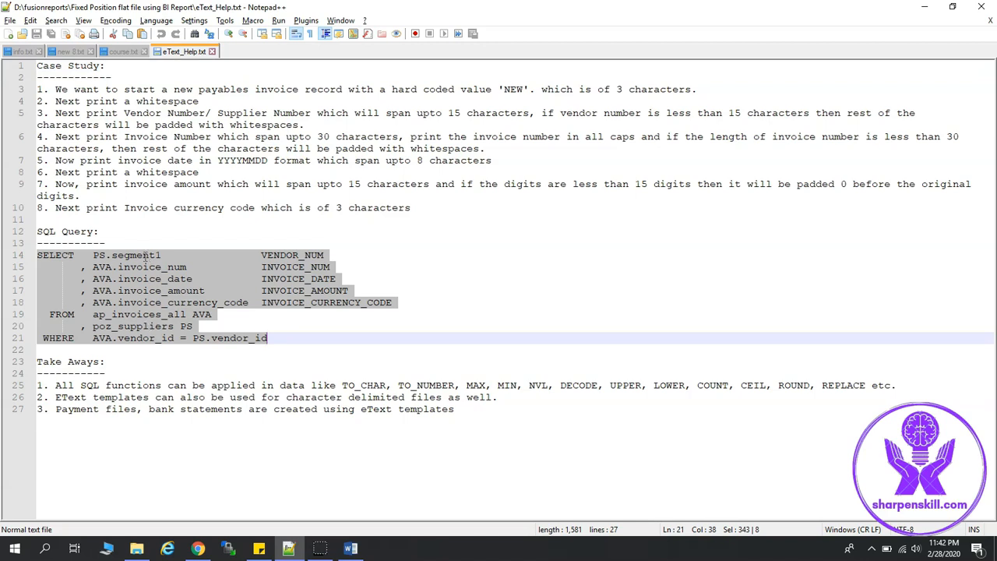
pyautogui.doubleClick(135, 255)
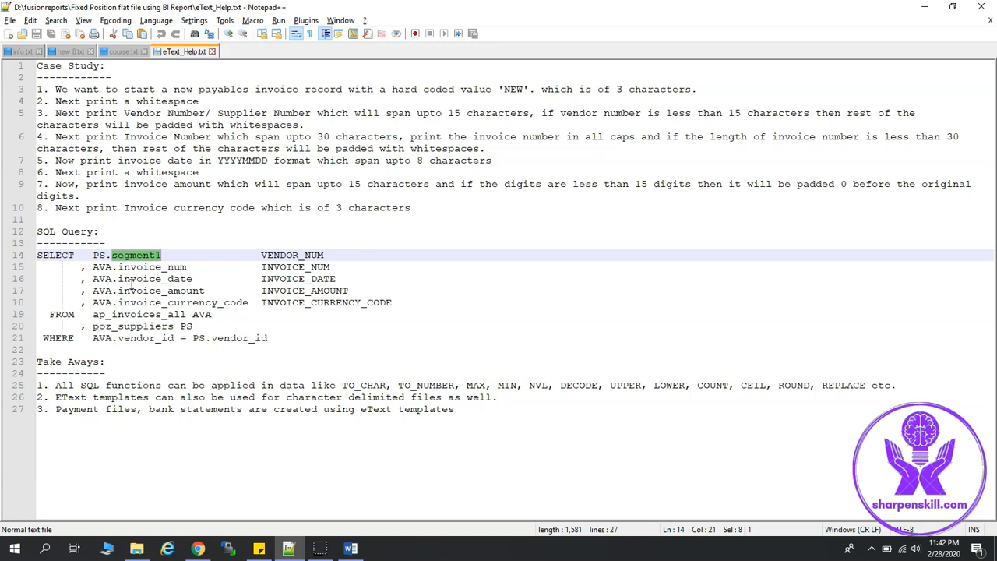
pyautogui.doubleClick(140, 267)
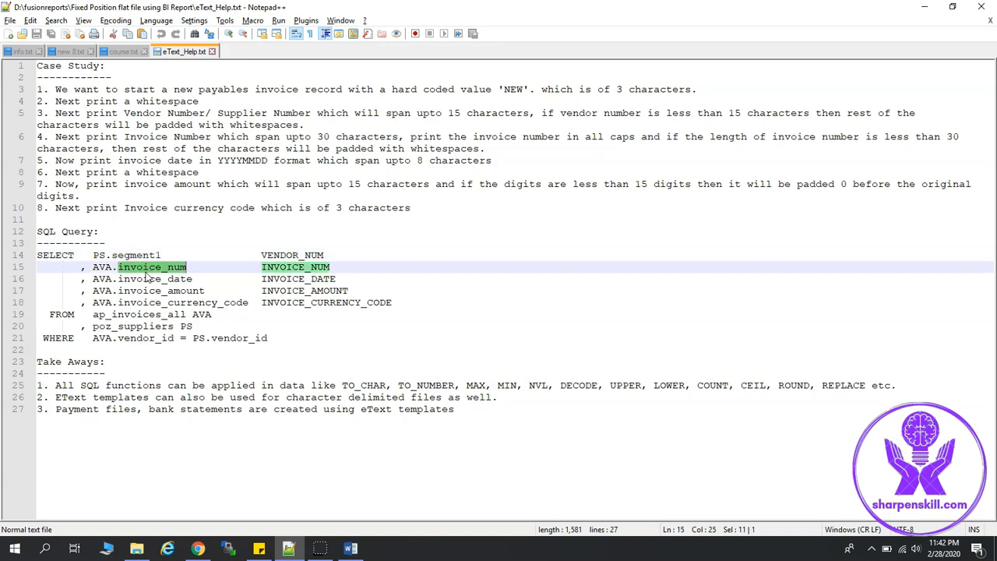
pyautogui.doubleClick(143, 278)
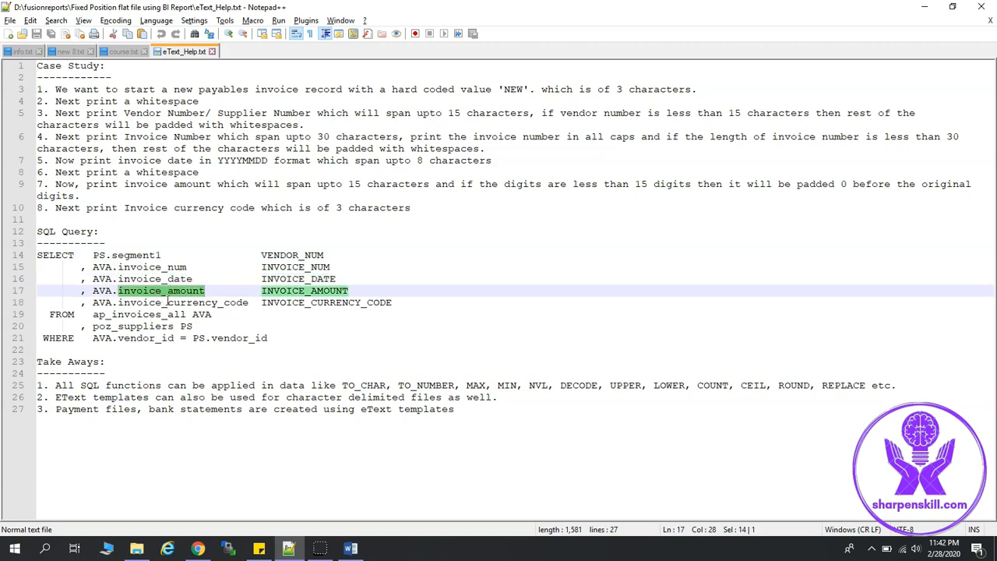
pyautogui.doubleClick(169, 302)
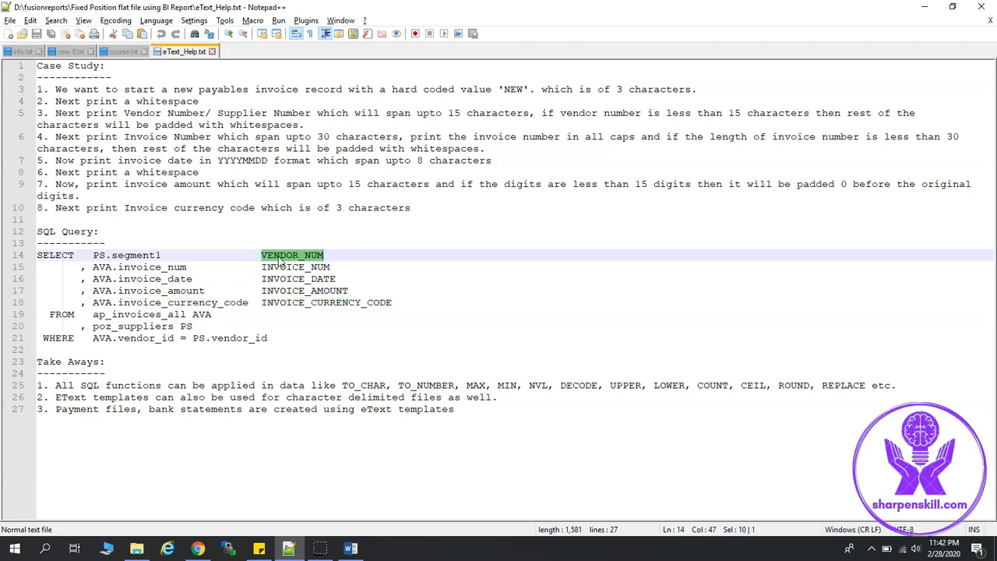
pyautogui.click(349, 549)
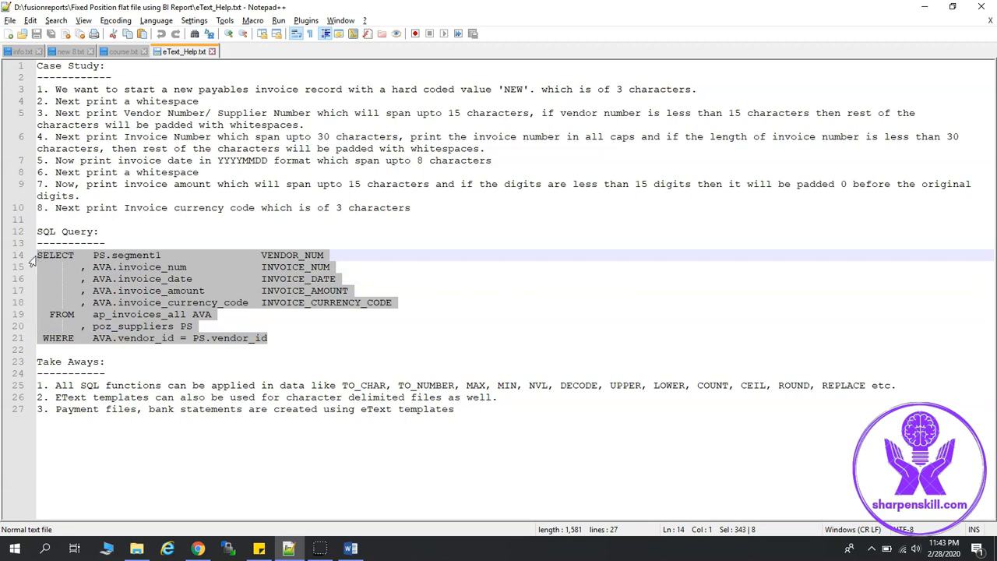
# - Start a new data model with SQL data set ETEXT_DS on ApplicationDB_FSCM using the copied query
pyautogui.press('alt+tab')
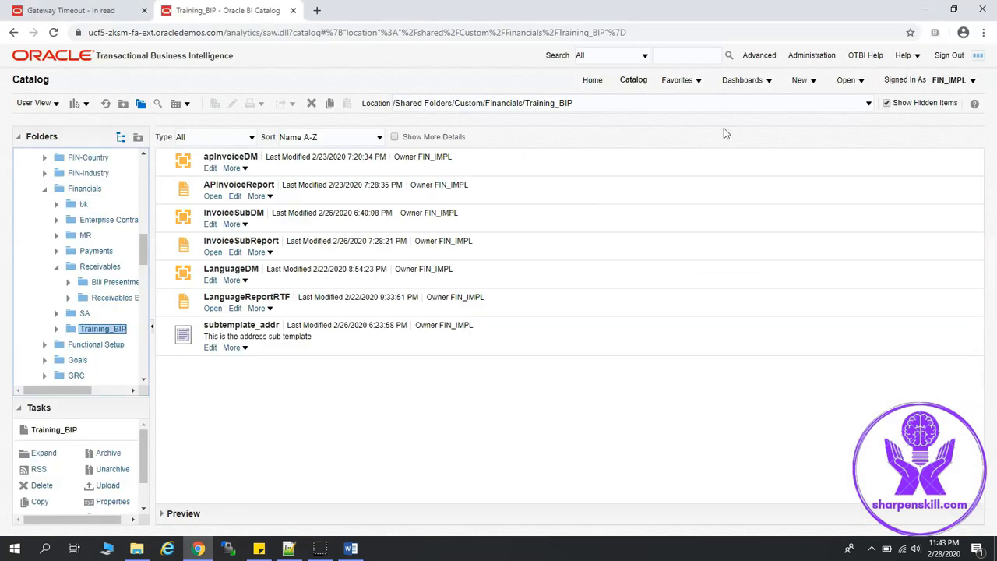
pyautogui.click(804, 79)
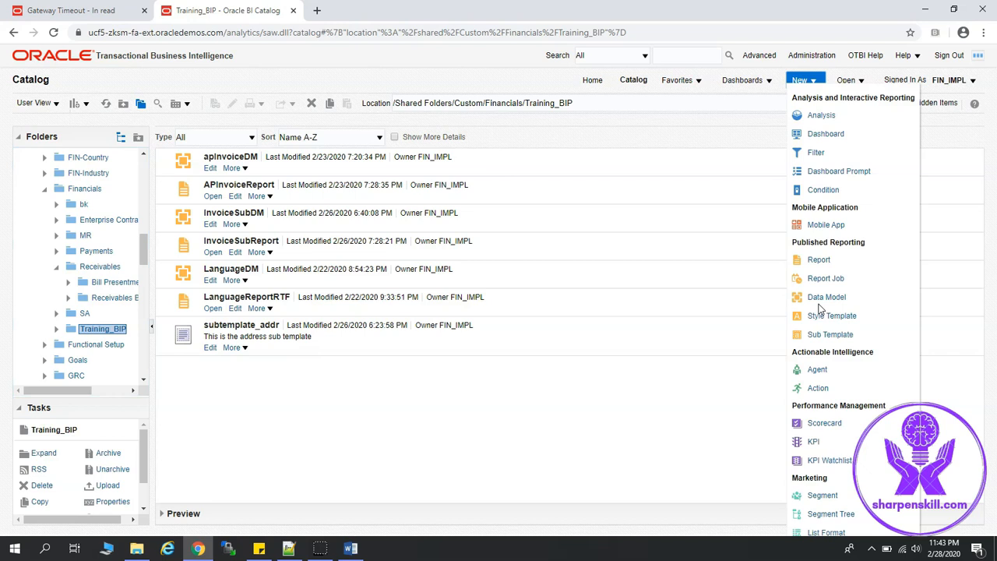
pyautogui.click(823, 297)
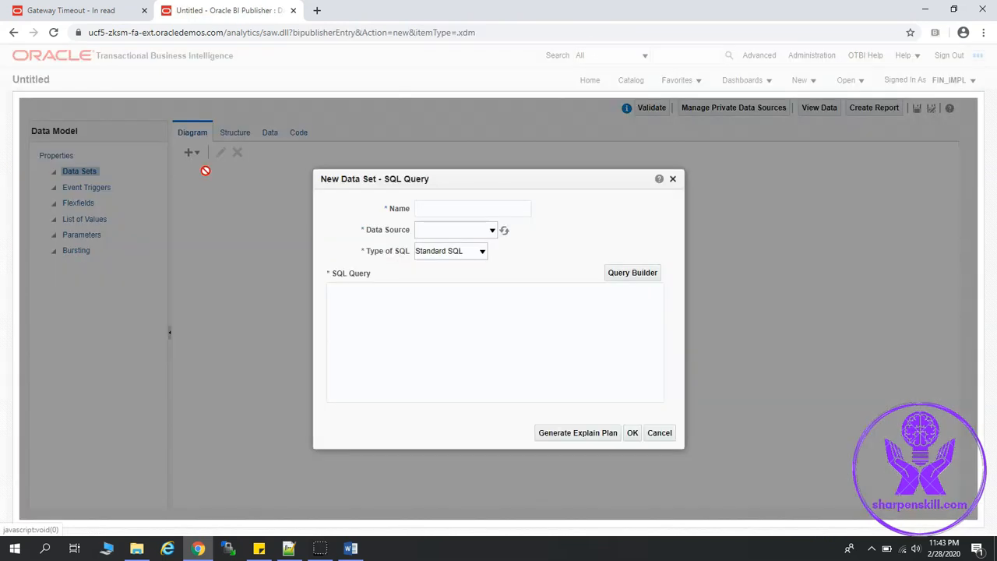
pyautogui.write('E')
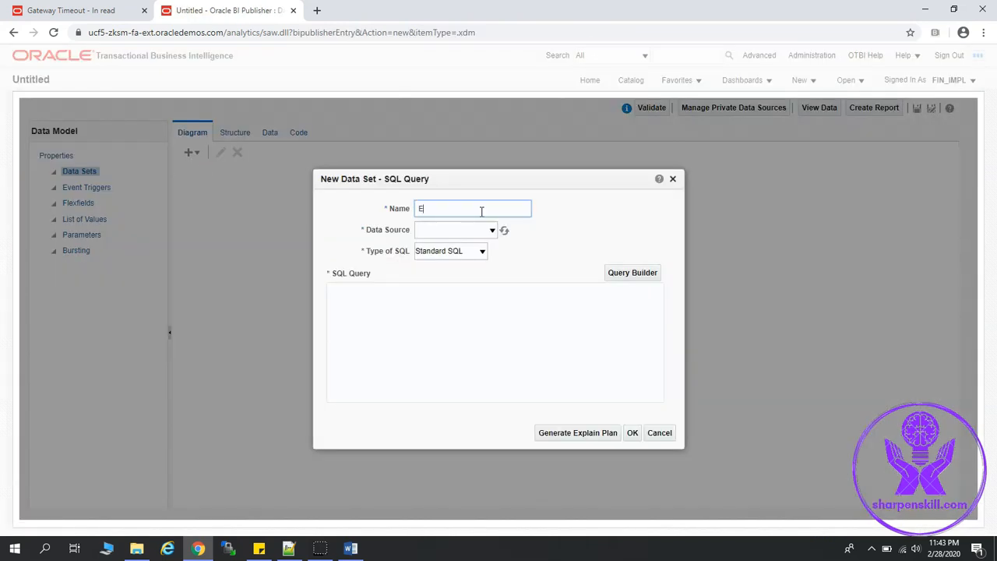
pyautogui.write('TEXT')
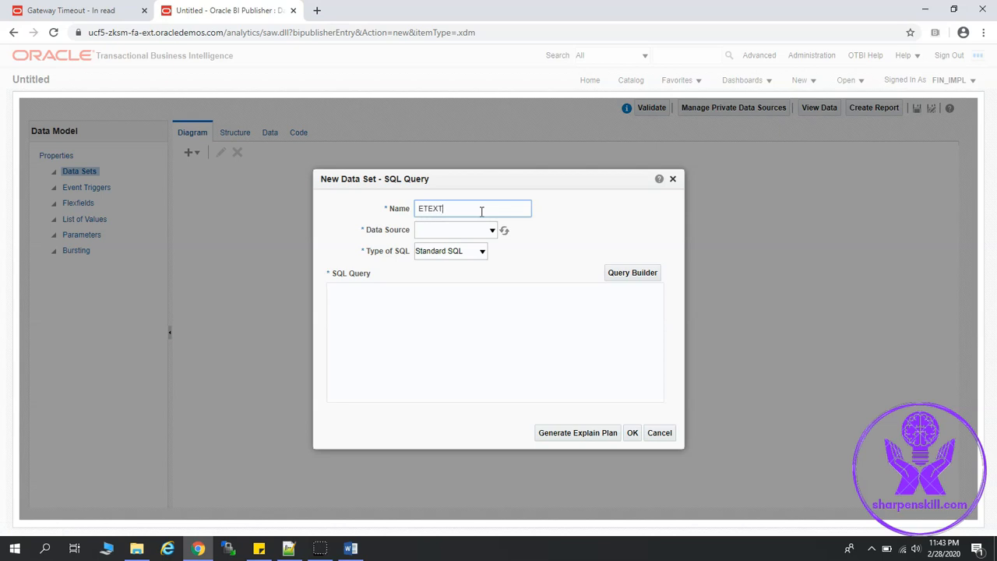
pyautogui.write('_DS')
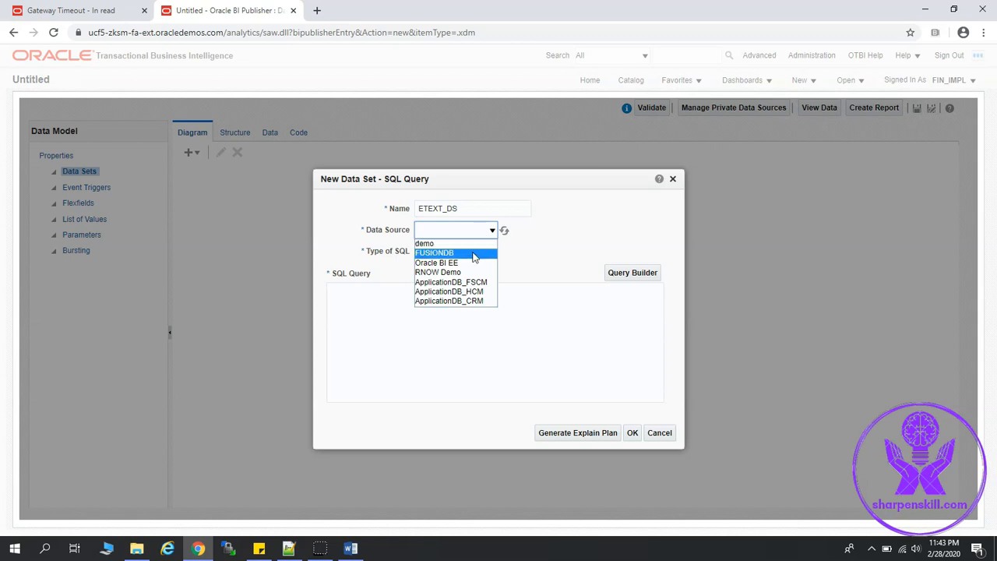
pyautogui.click(452, 281)
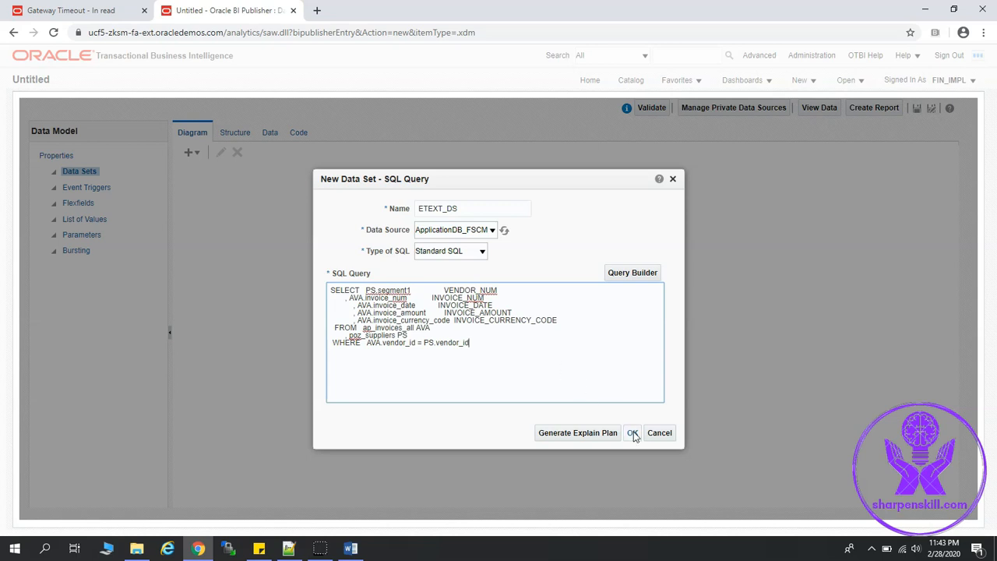
pyautogui.click(632, 433)
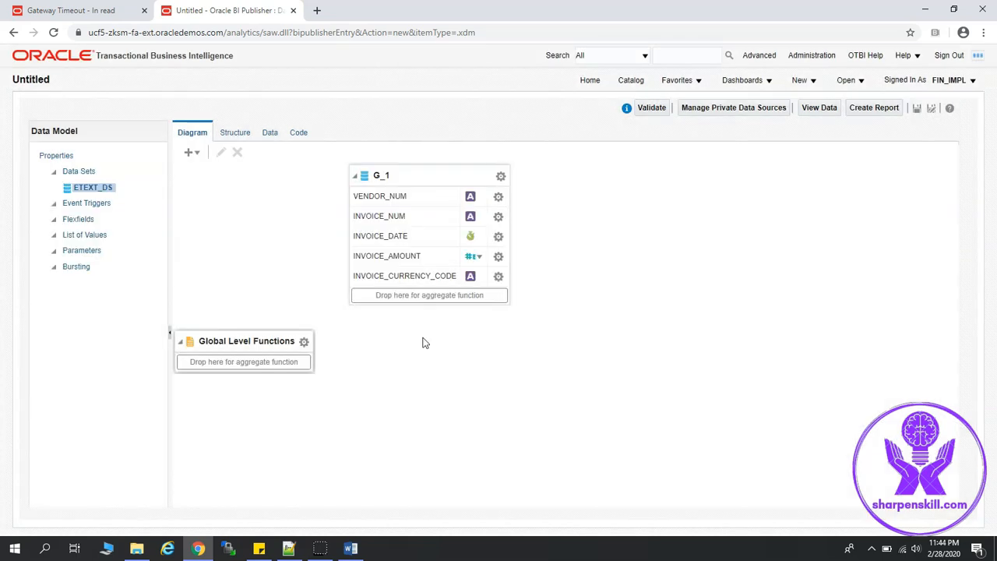
# - View the ETEXT_DS results on the Data tab, showing invoices for vendors 1254 and 1253
pyautogui.click(267, 131)
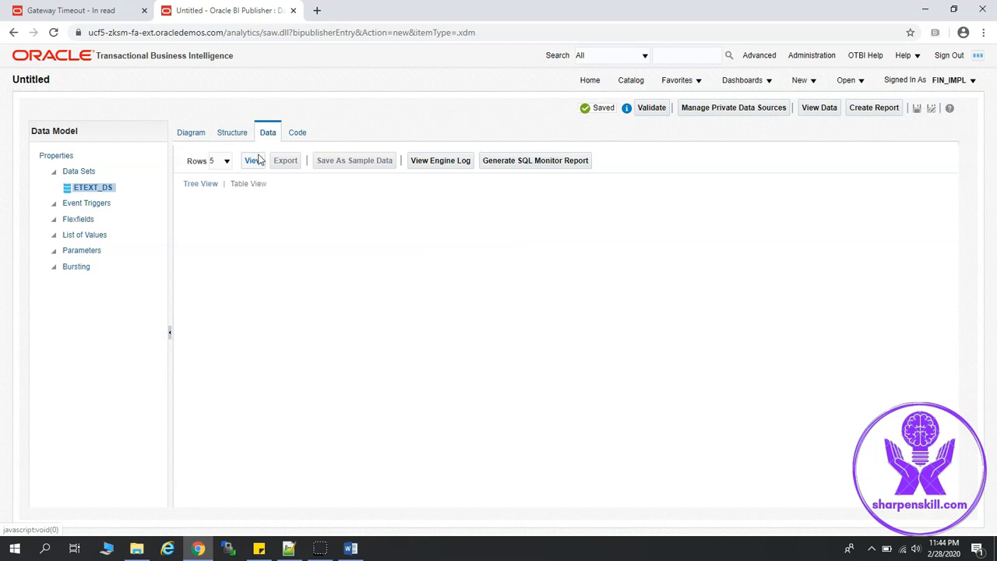
pyautogui.click(252, 161)
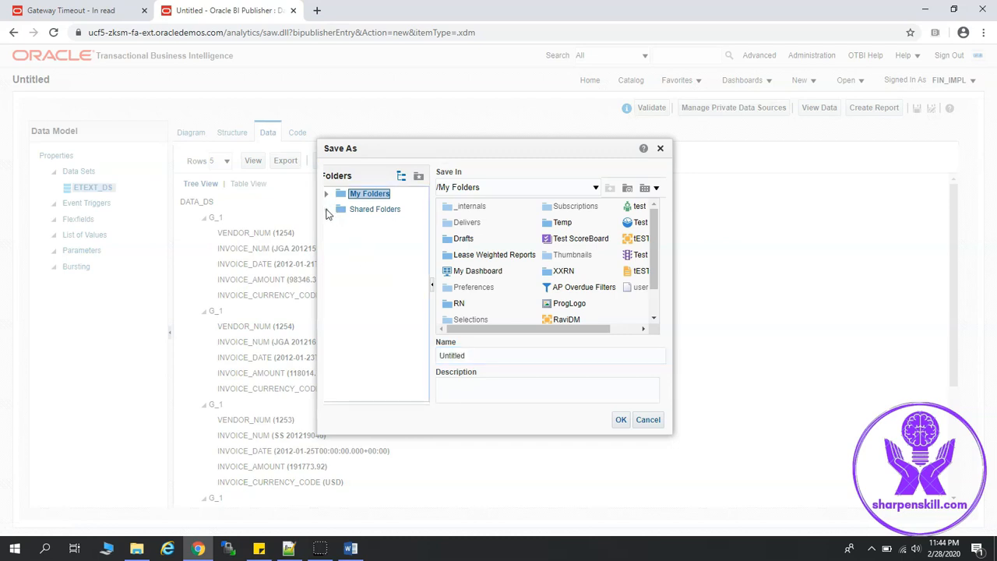
# - Save the data model as ETEXT_DM in Shared Folders > Custom > Financials > Training_BIP
pyautogui.click(328, 209)
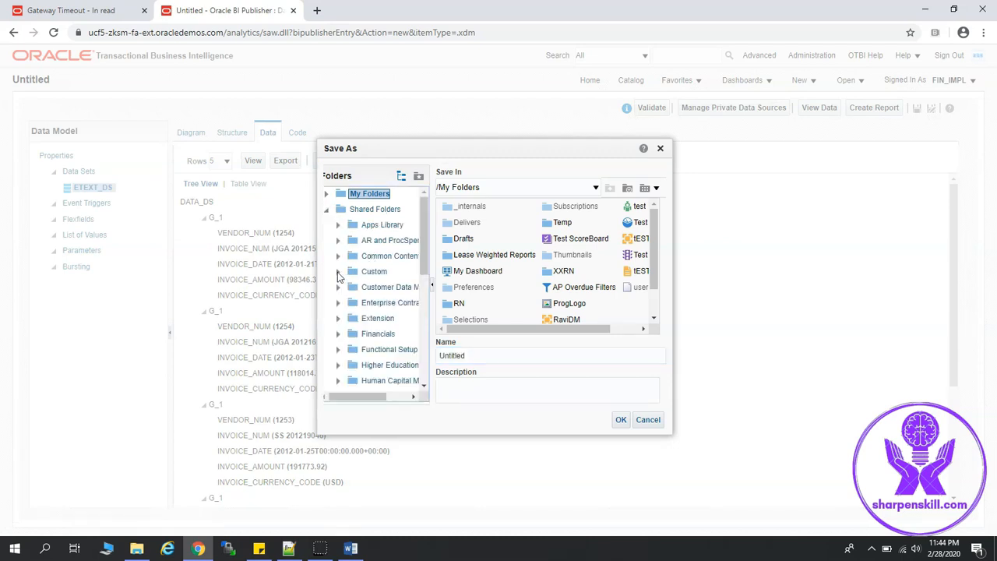
pyautogui.scroll(-3)
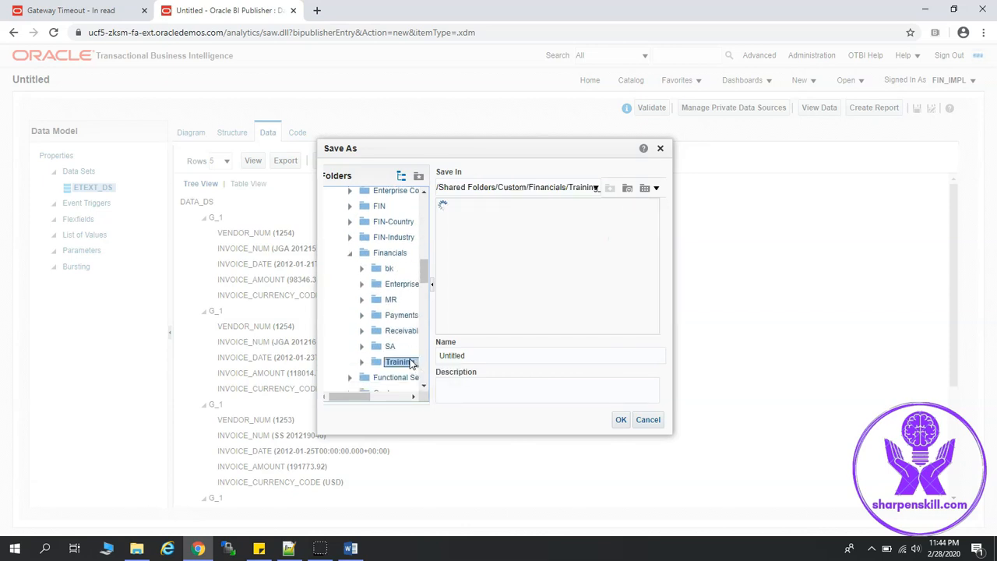
pyautogui.click(398, 361)
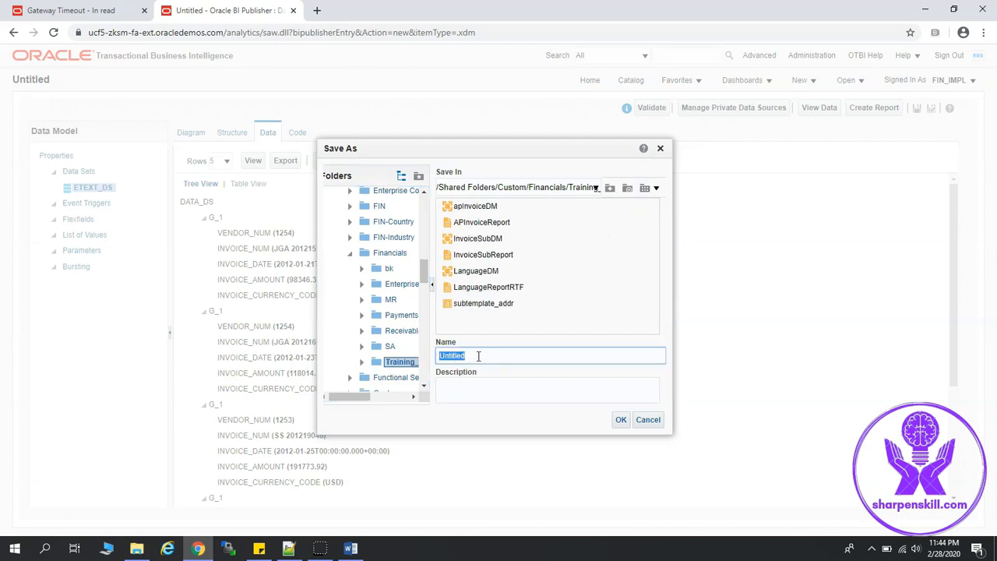
pyautogui.write('ETEXT_DM')
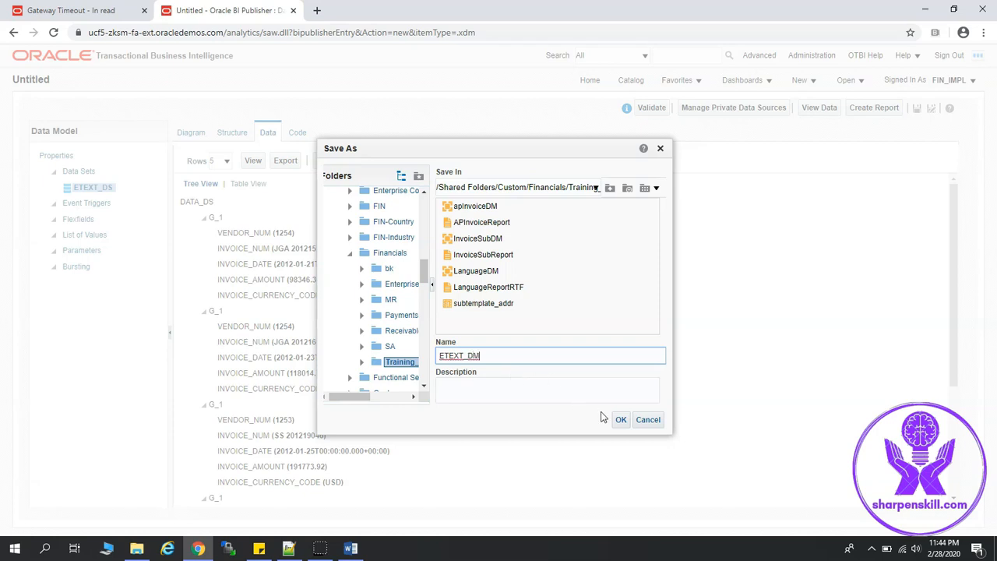
pyautogui.click(621, 420)
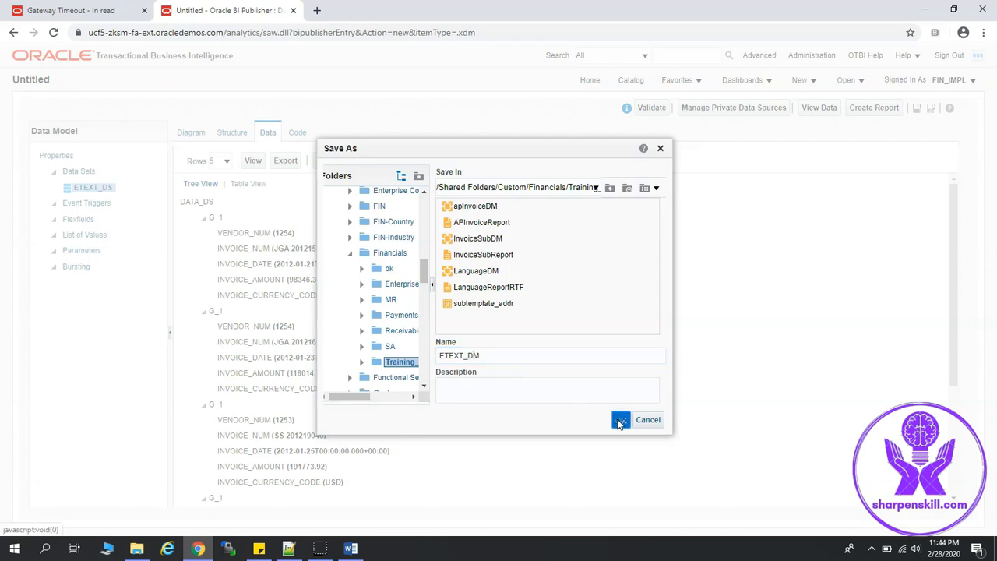
pyautogui.click(621, 420)
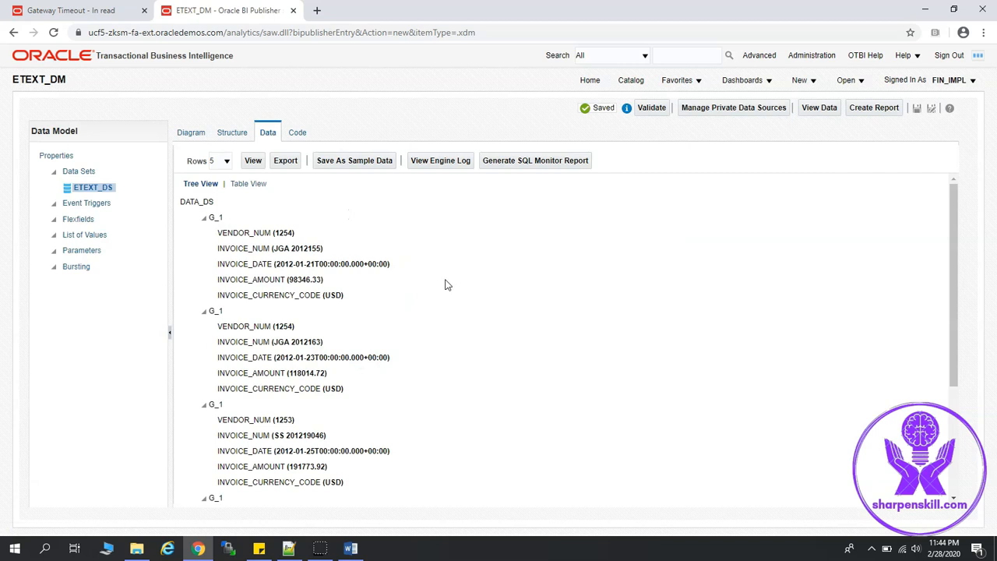
# - Save the previewed invoice rows as ETEXT_DM sample data and acknowledge the Info message
pyautogui.click(354, 160)
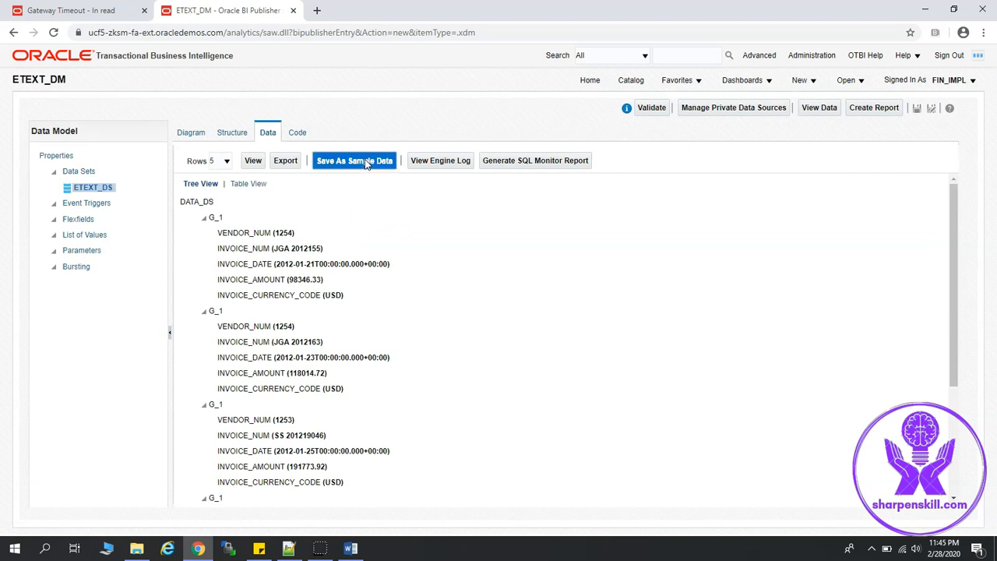
pyautogui.click(354, 161)
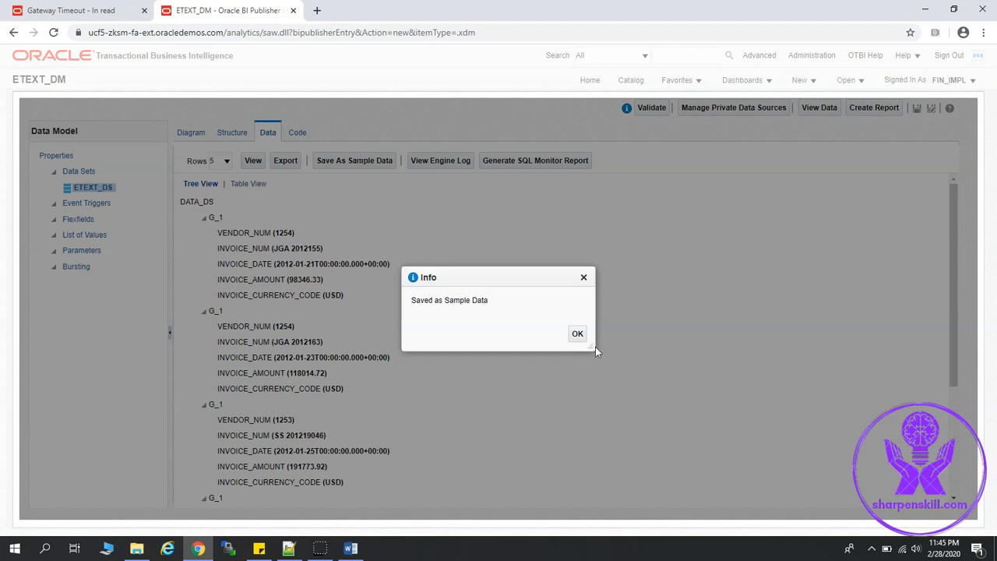
pyautogui.click(578, 333)
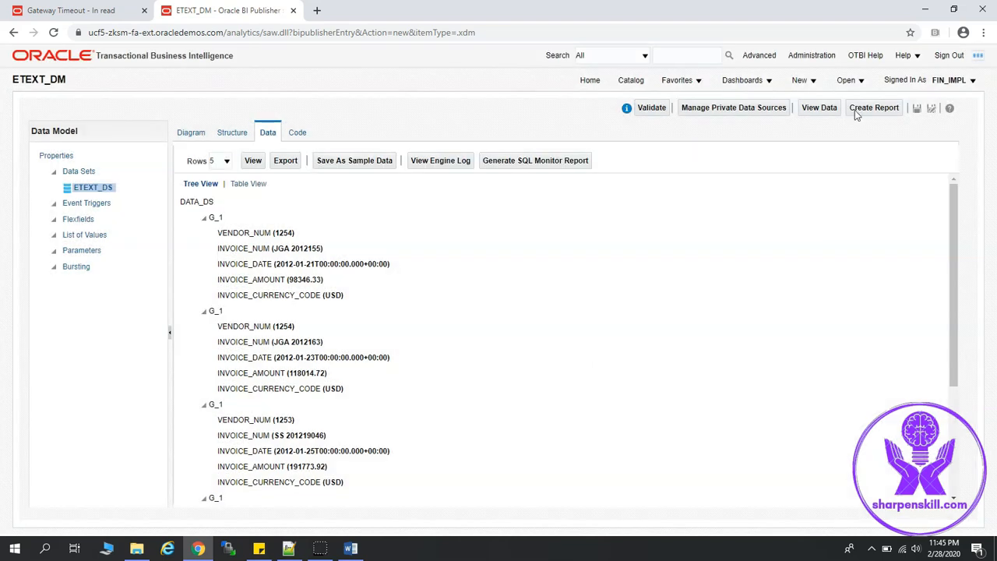
# - Create a report from the ETEXT_DM data model using the Report Editor
pyautogui.click(875, 107)
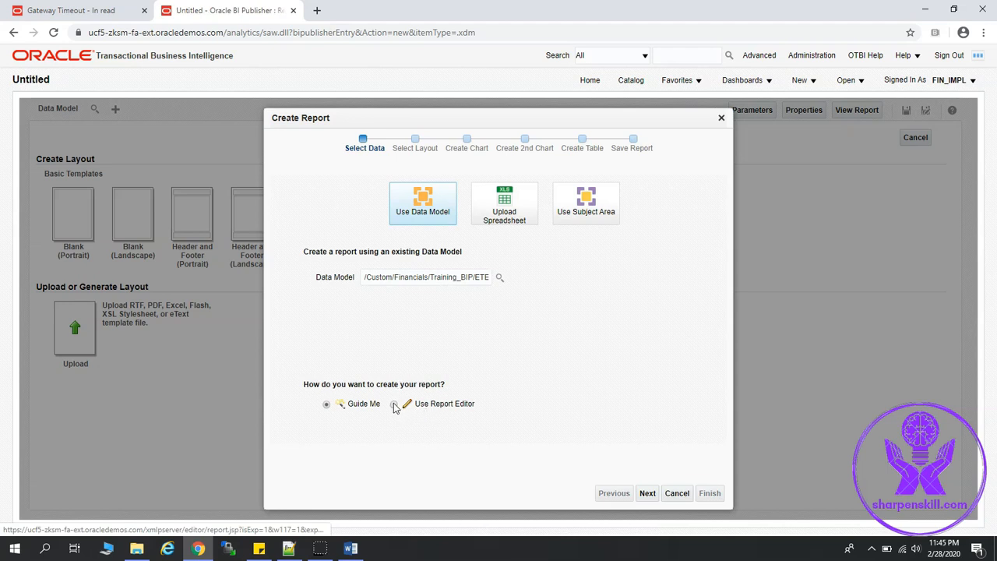
pyautogui.click(393, 403)
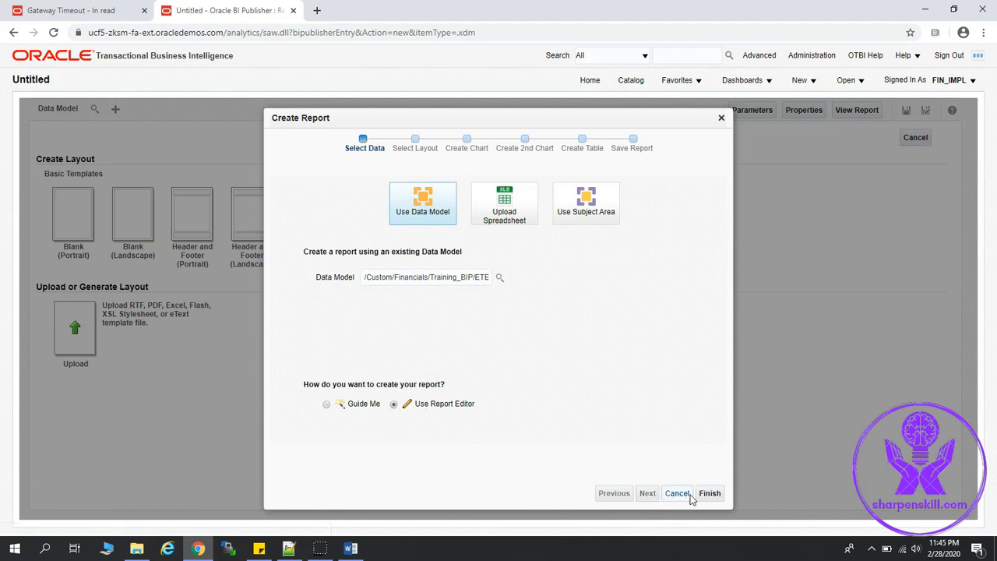
pyautogui.click(710, 494)
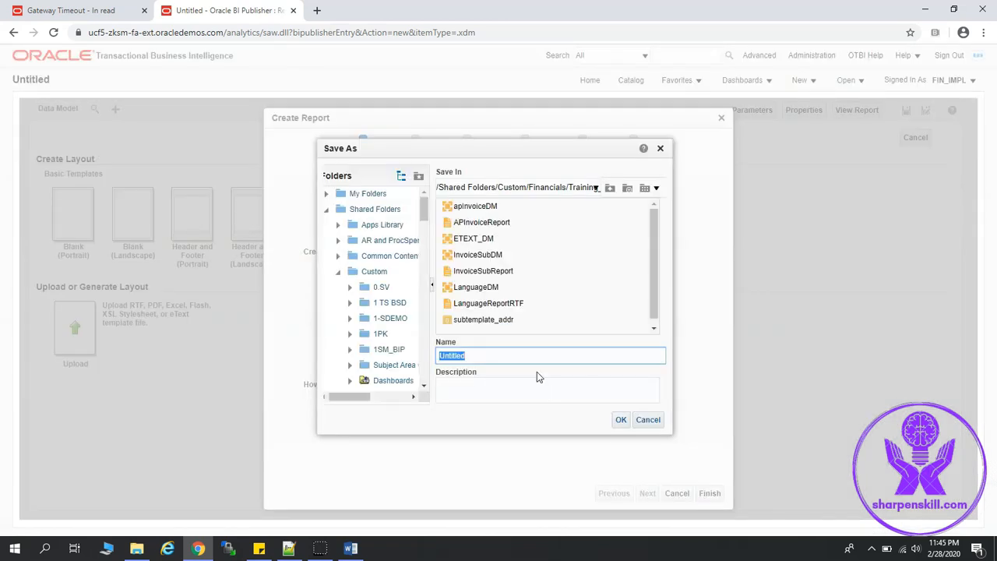
# - Save the new report as ETEXT_XDO in Training_BIP
pyautogui.write('ETES')
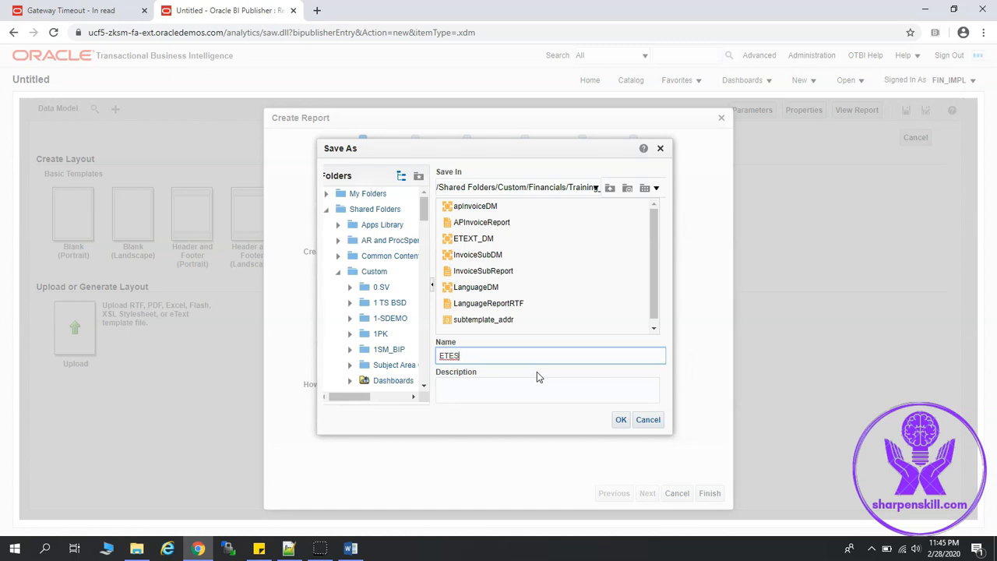
pyautogui.write('ETEXT_')
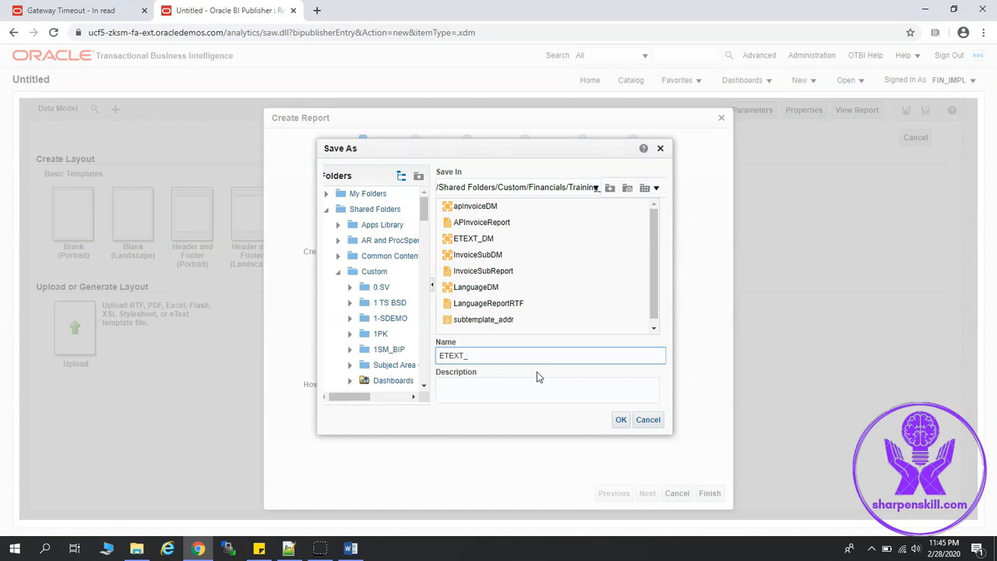
pyautogui.write('XDO')
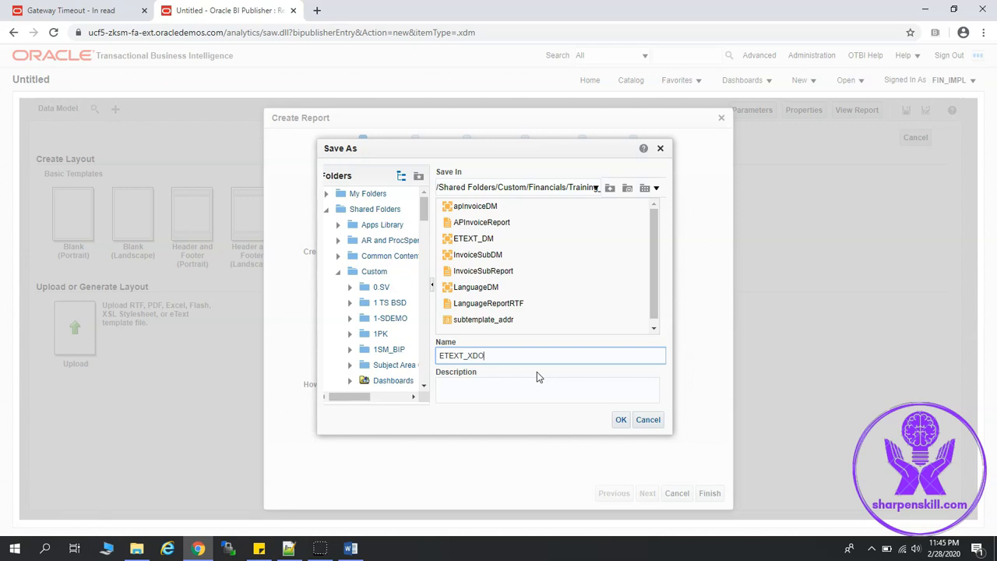
pyautogui.click(621, 420)
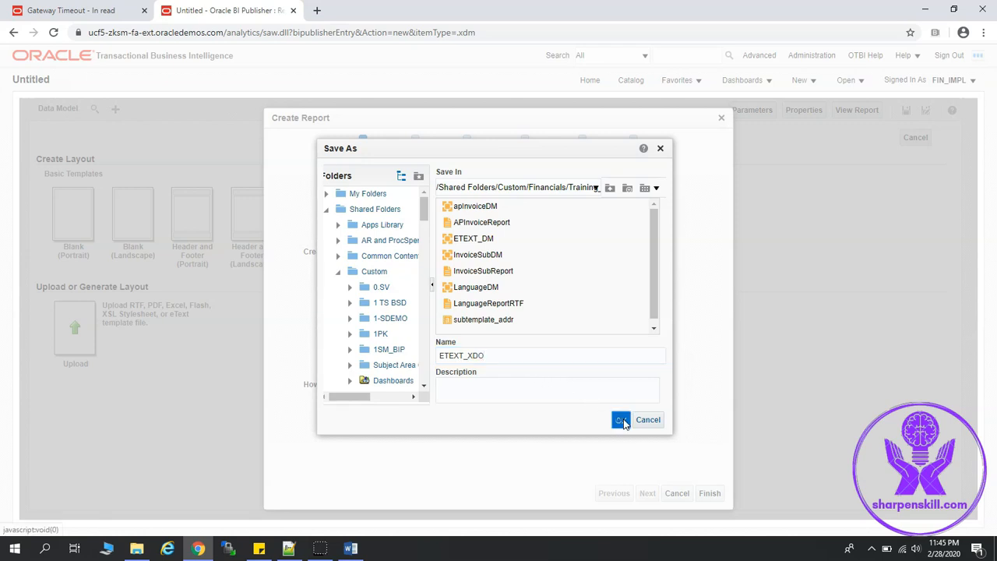
pyautogui.click(621, 420)
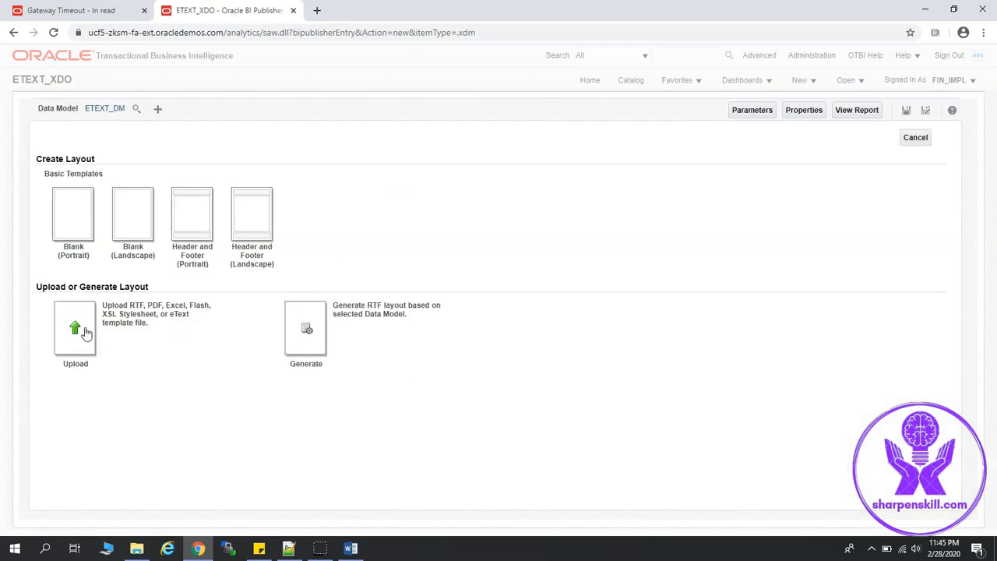
# - Name the layout ETEXT_LAYOUT and attach SampleEText.rtf from the Fixed Position flat file folder
pyautogui.click(75, 329)
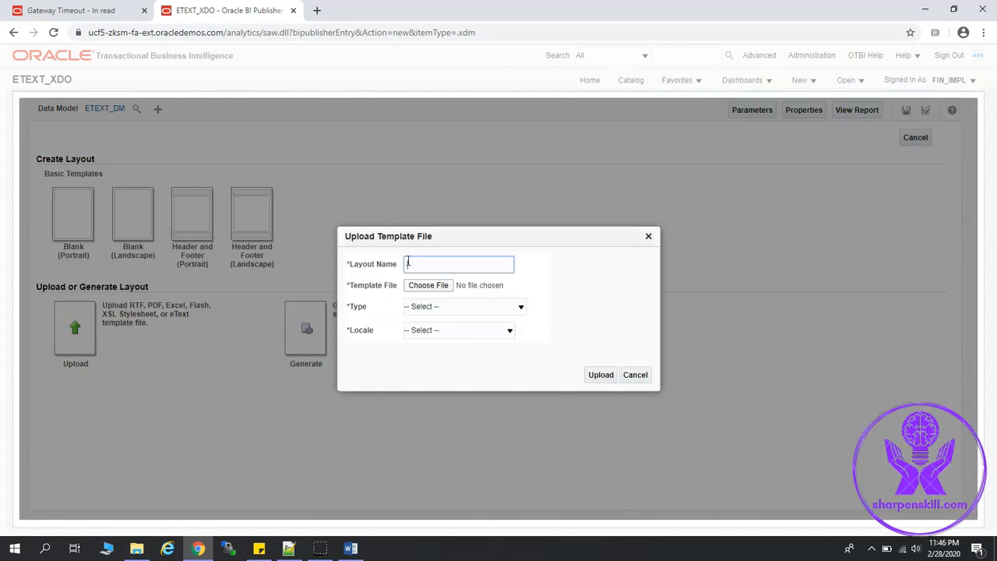
pyautogui.write('eTE')
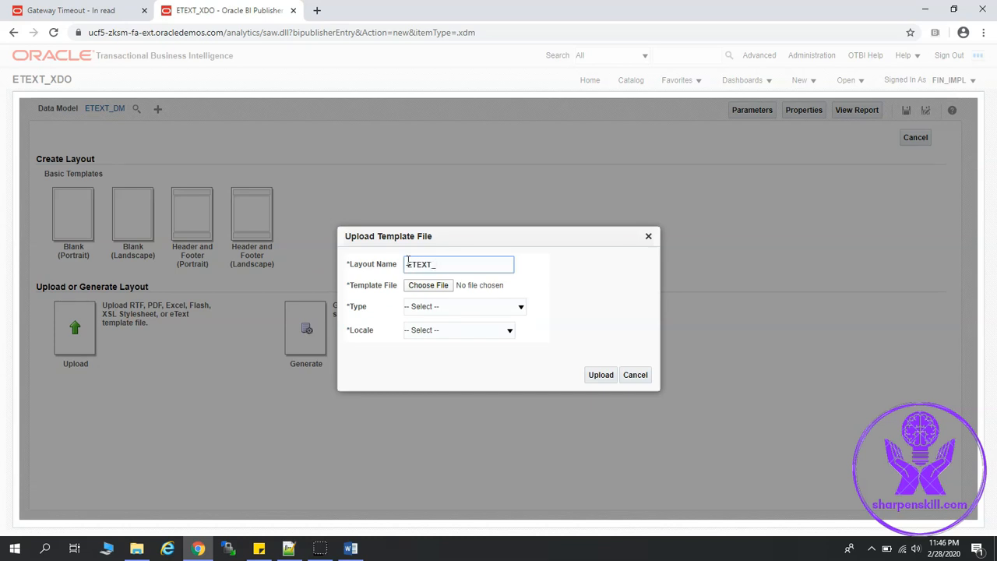
pyautogui.write('LAYOU')
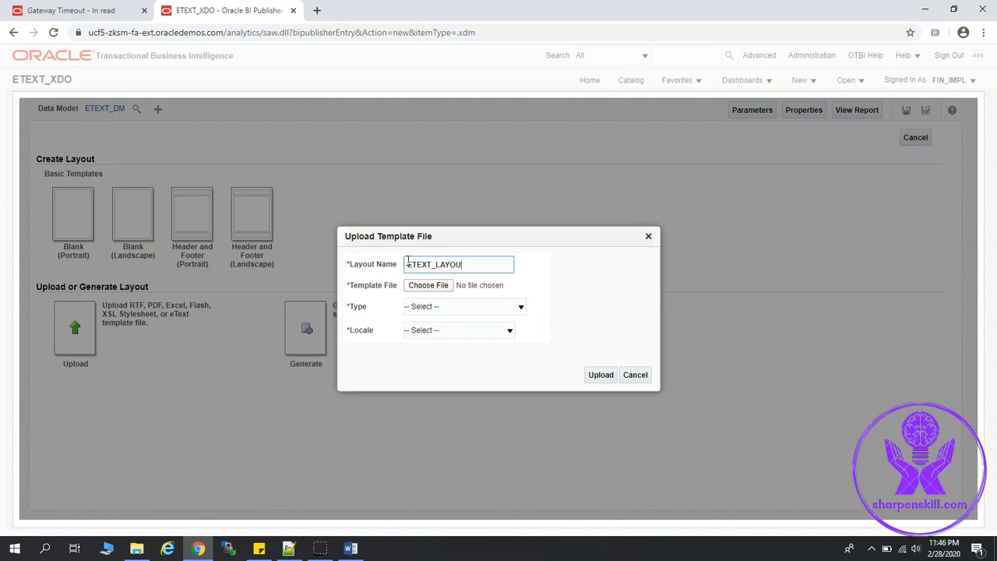
pyautogui.click(428, 285)
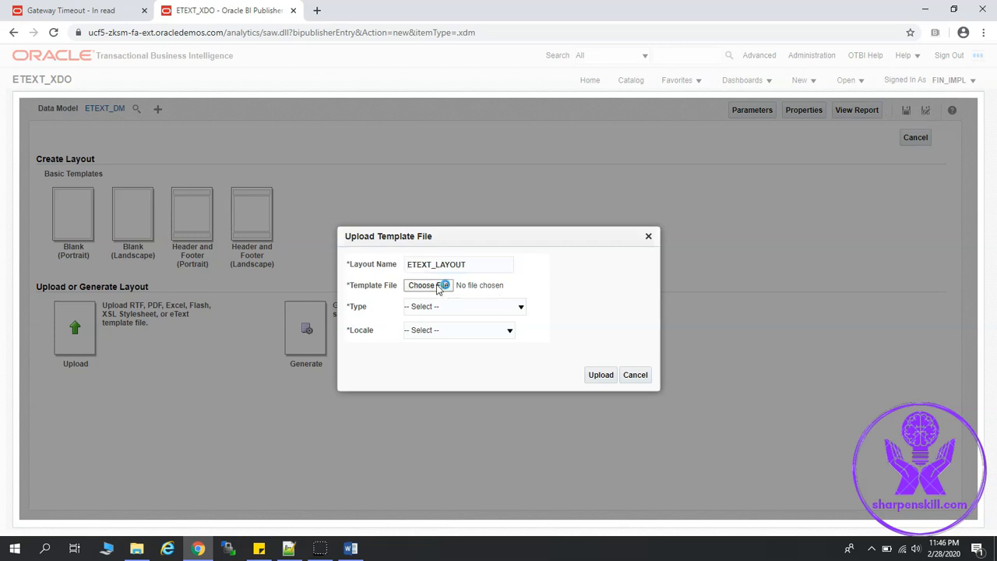
pyautogui.click(427, 285)
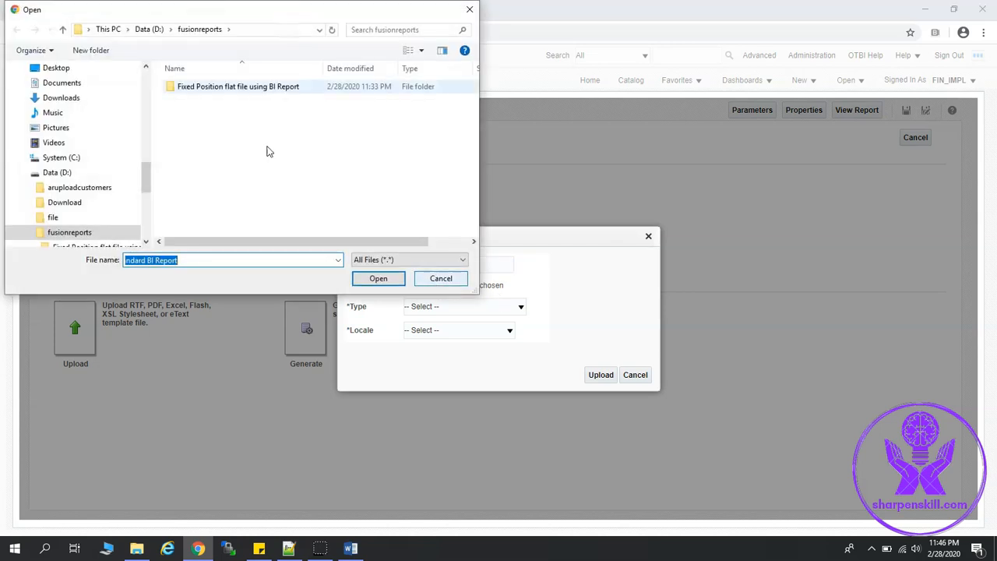
pyautogui.doubleClick(238, 87)
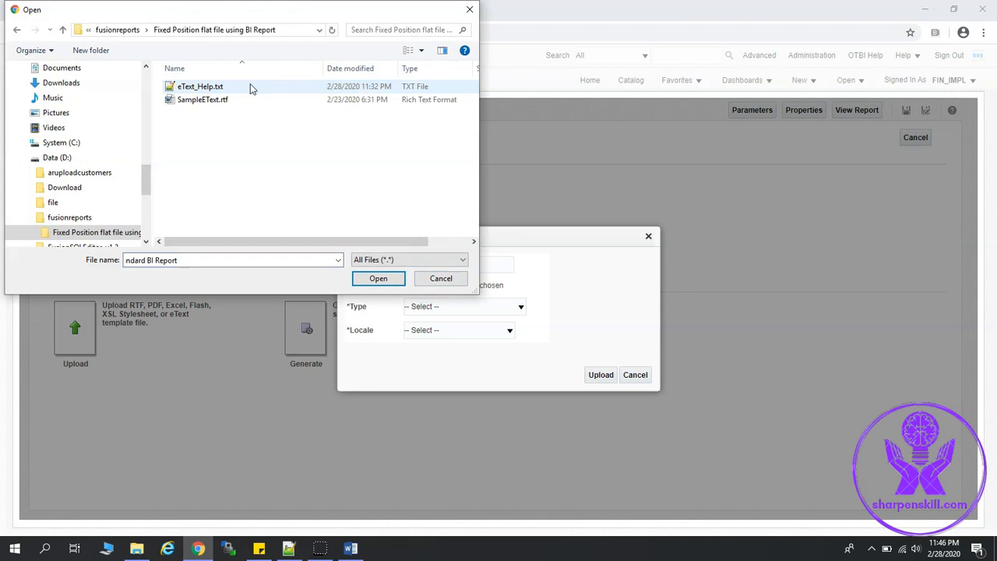
pyautogui.click(202, 100)
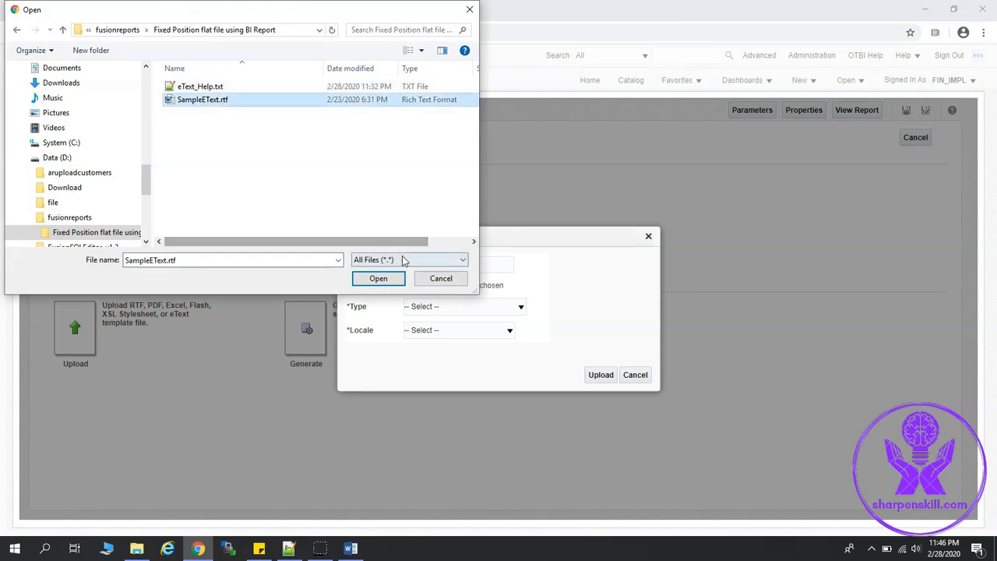
pyautogui.click(377, 278)
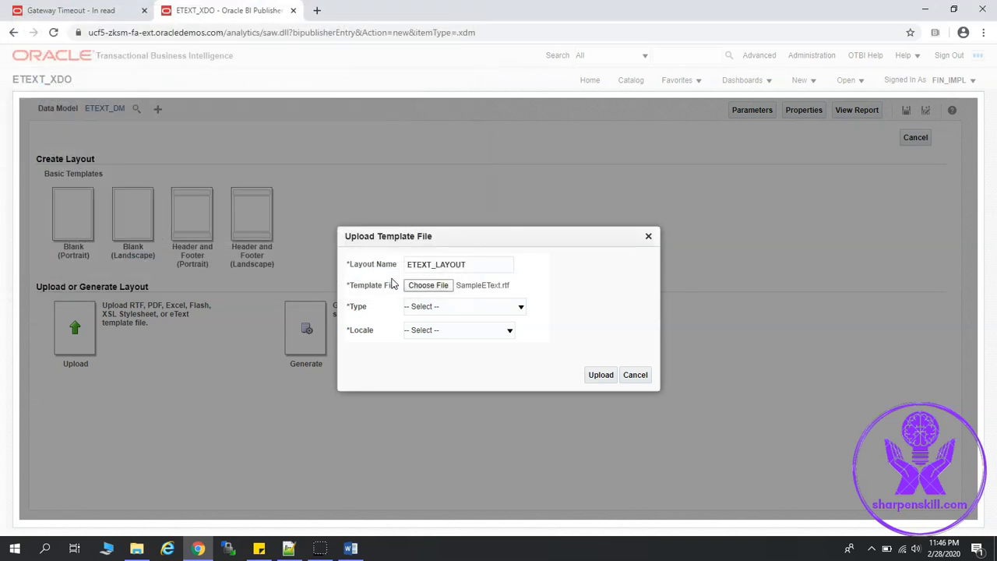
# - Set the template type to eText Template and locale to English, then upload it
pyautogui.click(465, 306)
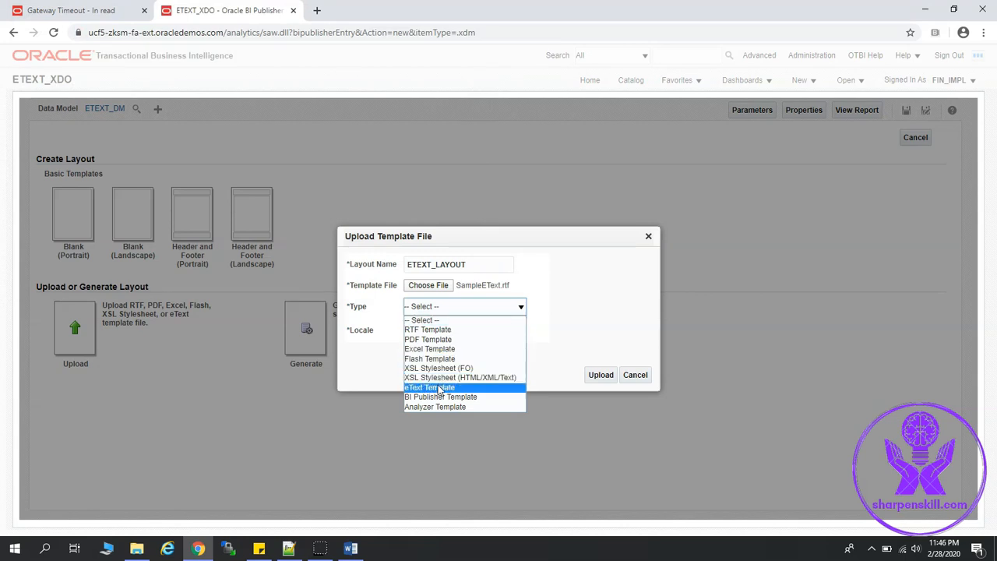
pyautogui.click(429, 387)
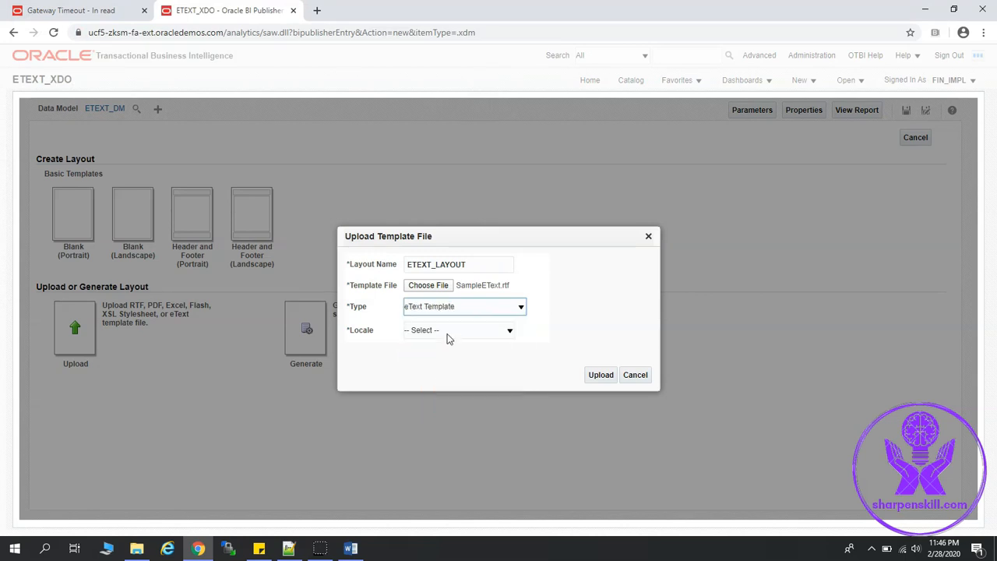
pyautogui.click(459, 330)
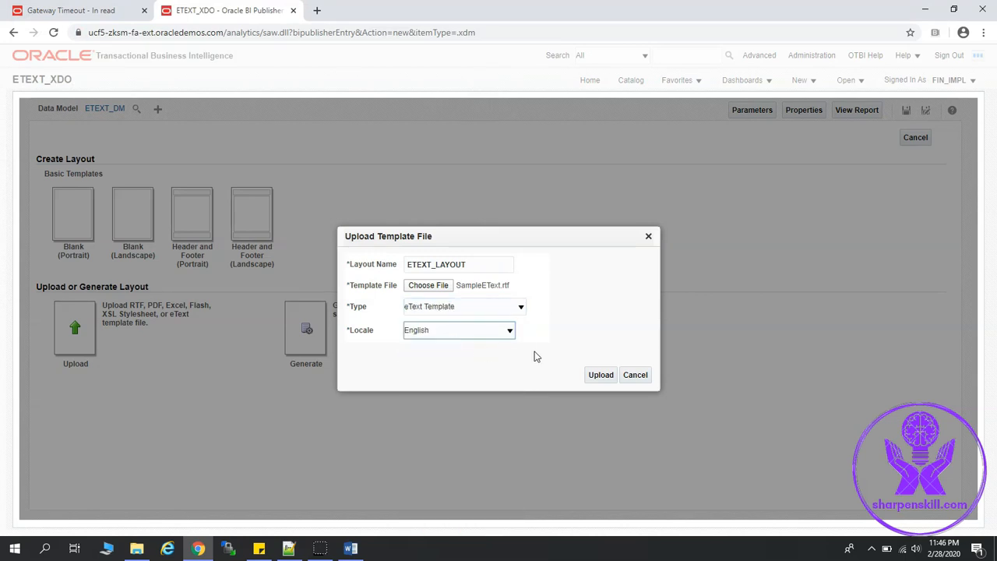
pyautogui.click(600, 375)
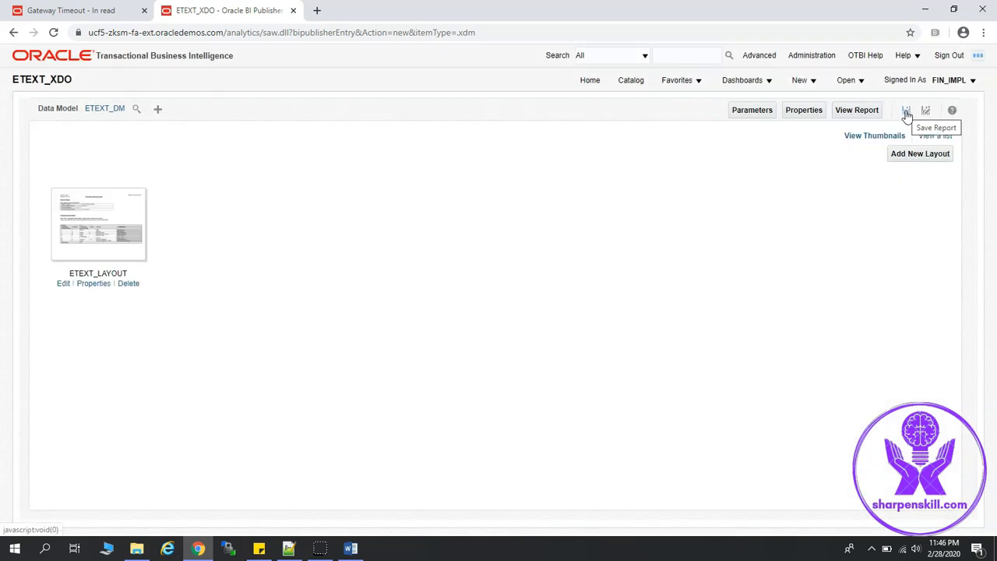
# - Save ETEXT_XDO and view its fixed-position text output, highlighting the NEW record type
pyautogui.click(907, 110)
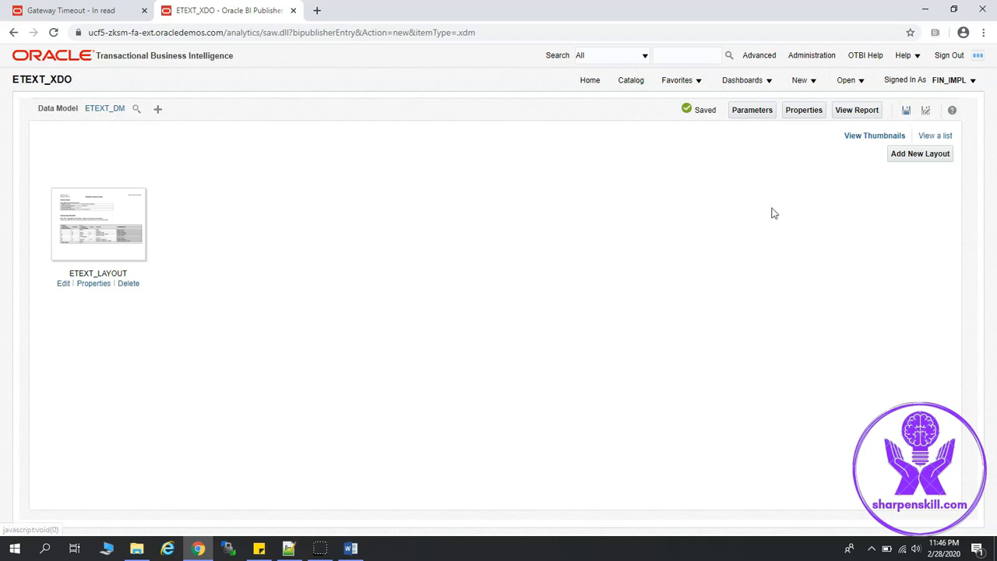
pyautogui.moveTo(857, 117)
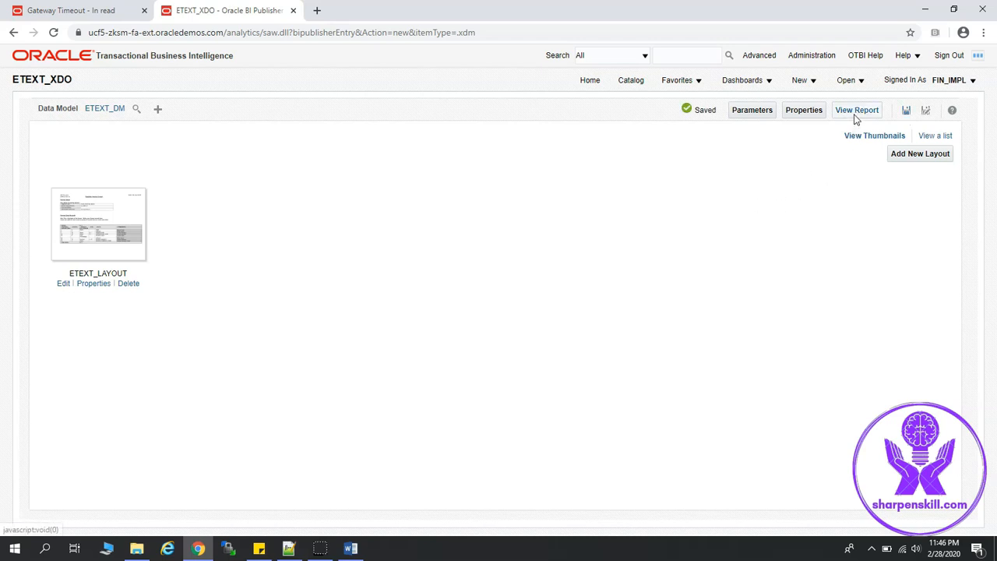
pyautogui.click(856, 109)
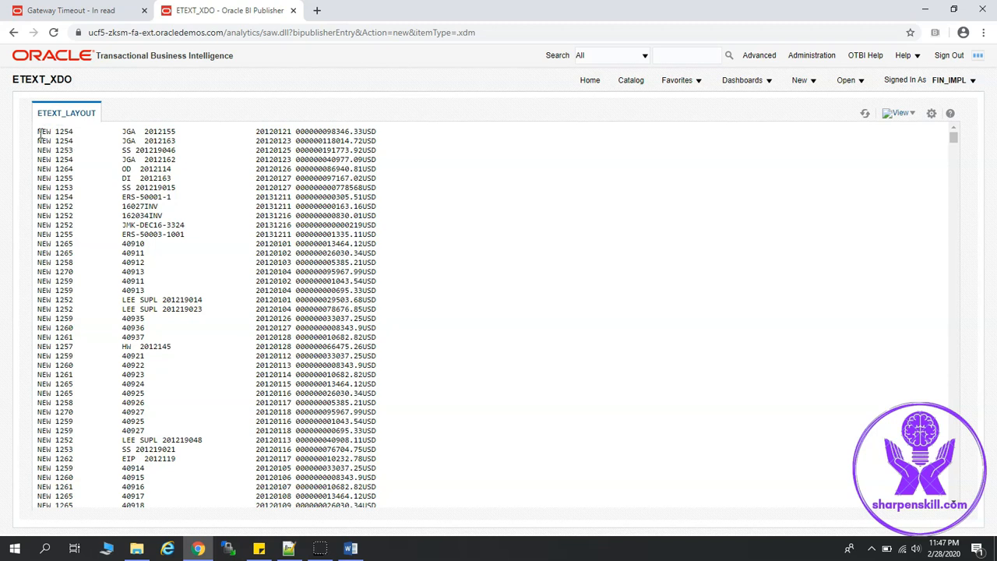
pyautogui.doubleClick(43, 130)
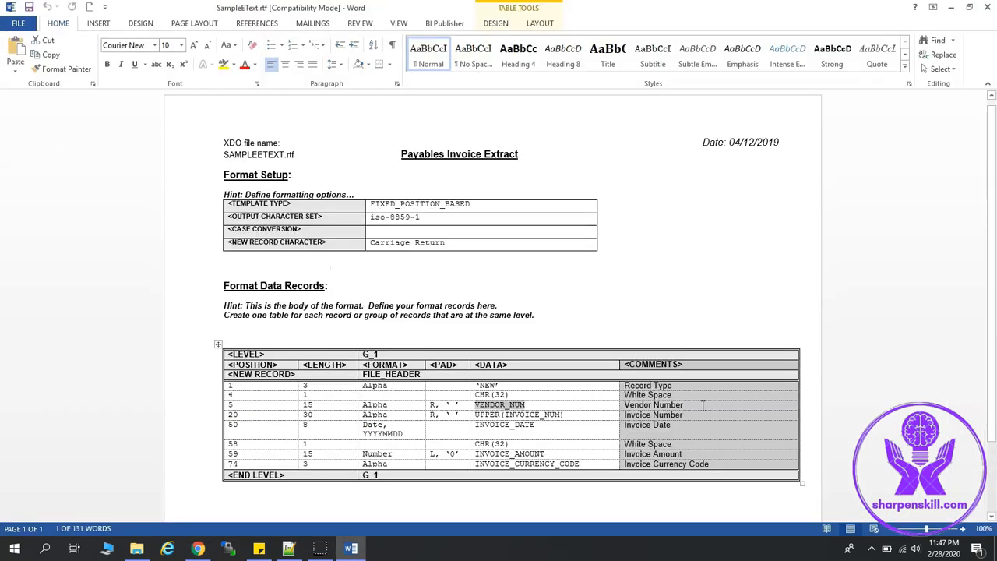
pyautogui.moveTo(639, 415)
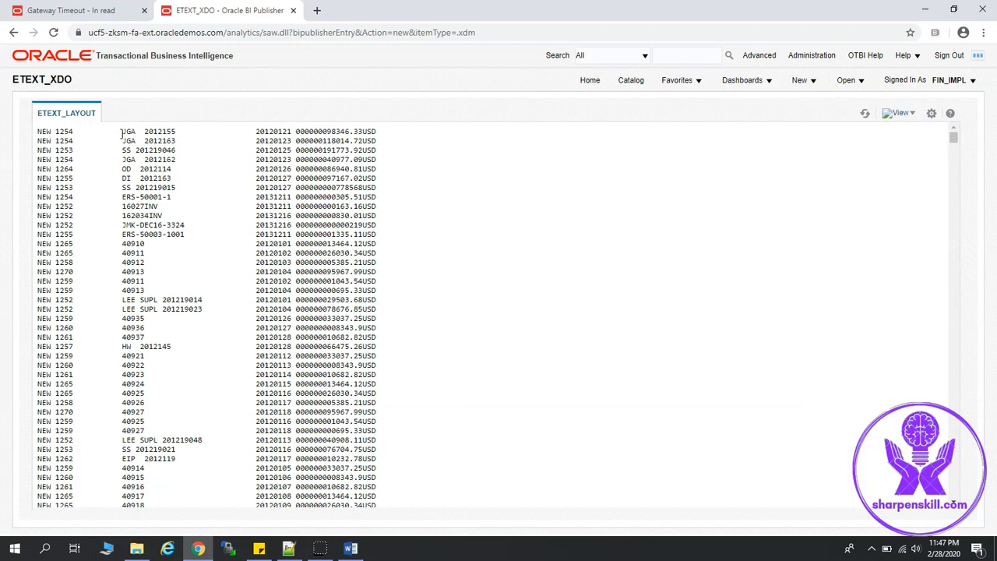
# - Highlight the vendor number and invoice amount values in the ETEXT_XDO output
pyautogui.doubleClick(144, 130)
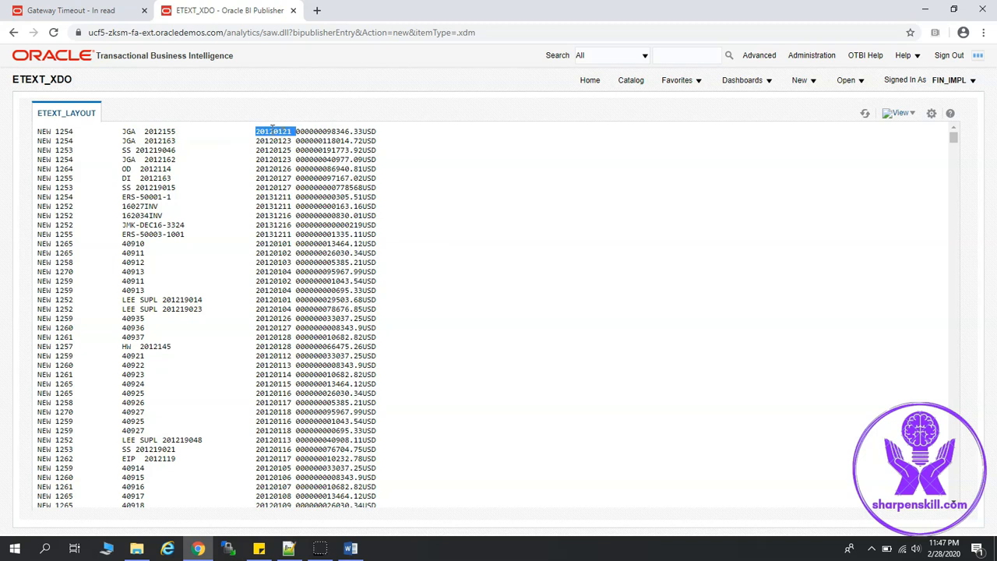
pyautogui.click(346, 548)
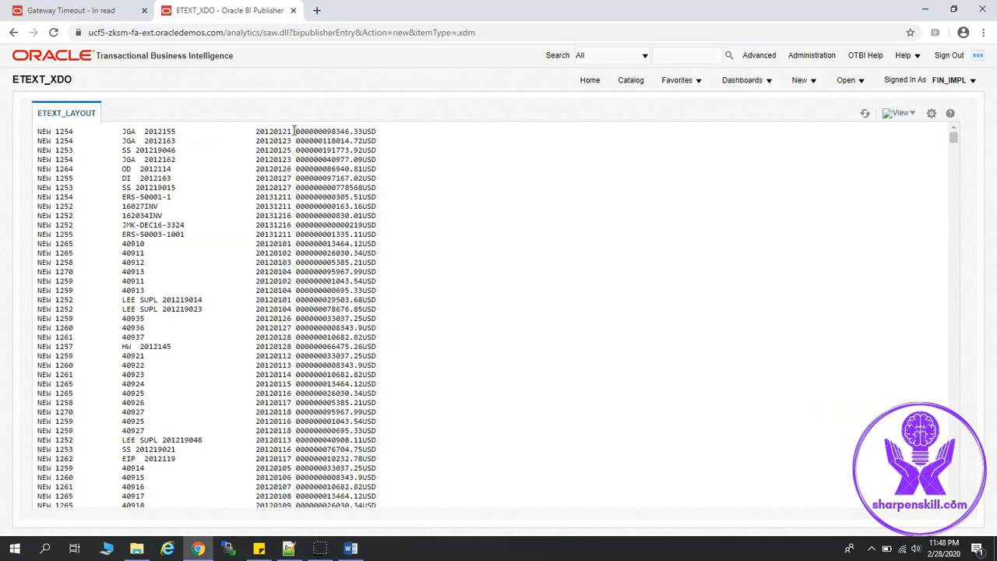
pyautogui.doubleClick(341, 130)
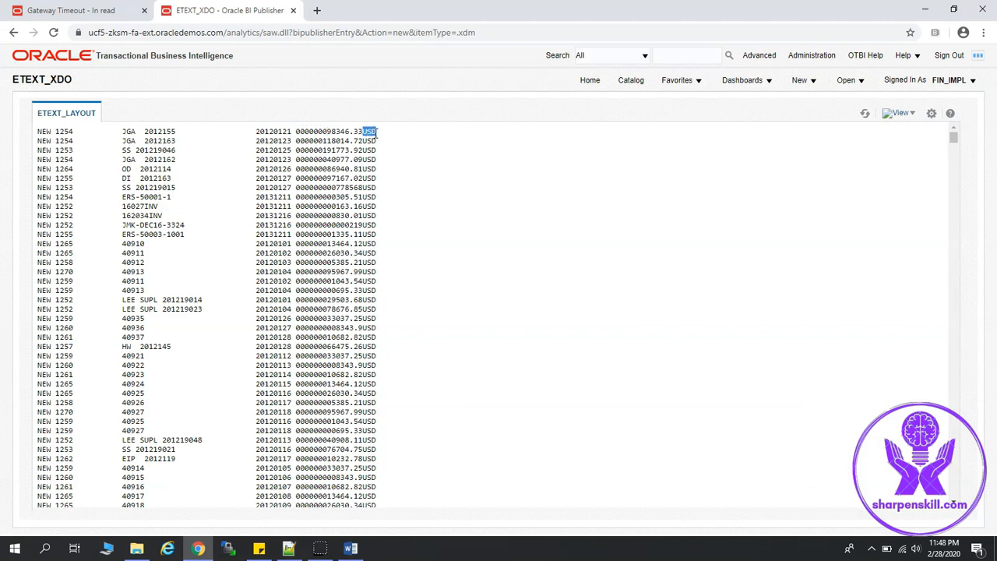
# - Export the ETEXT_XDO report output as a text file via the Actions menu
pyautogui.click(934, 113)
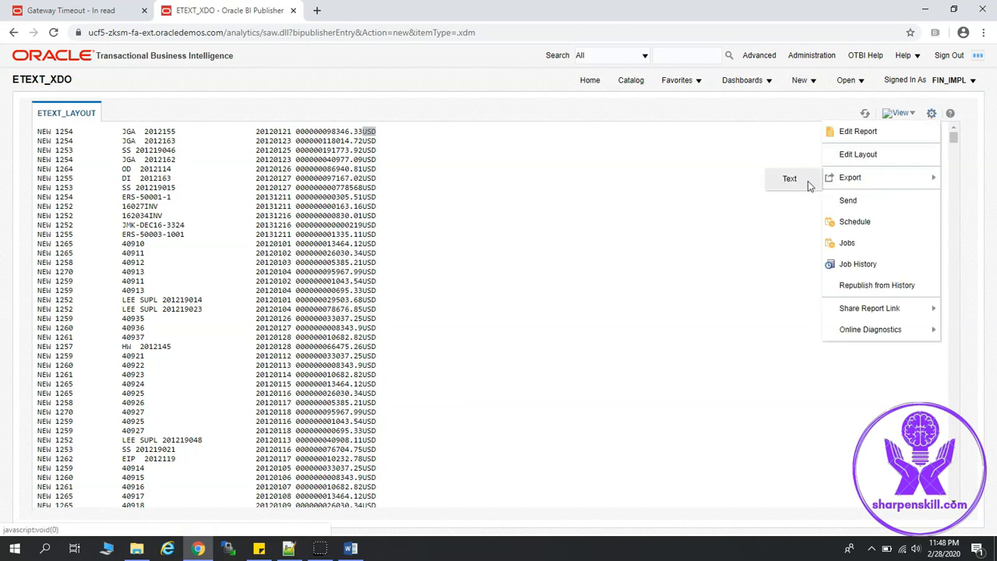
pyautogui.click(790, 179)
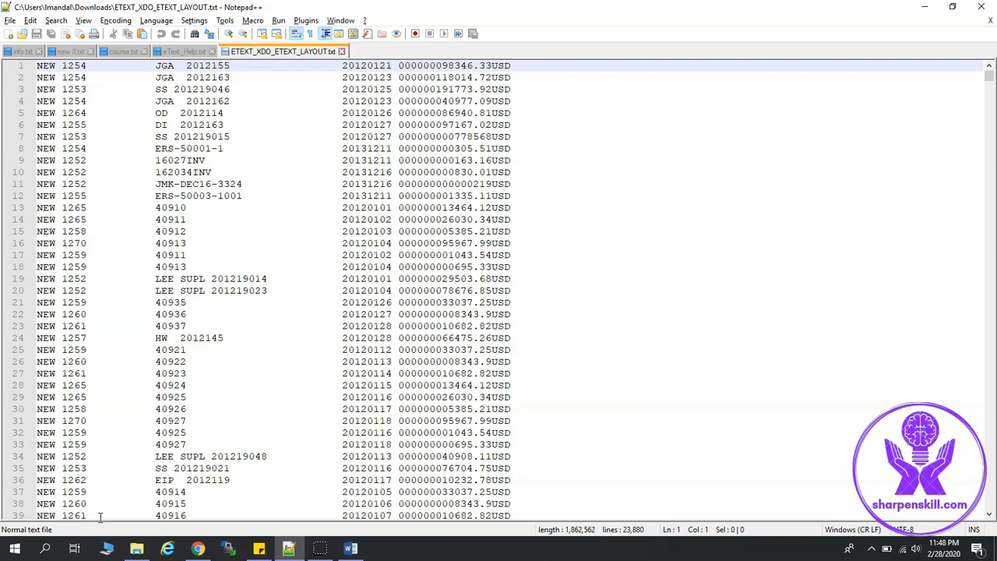
# - Switch to Notepad++ to view the exported ETEXT_XDO_ETEXT_LAYOUT.txt file
pyautogui.press('alt+tab')
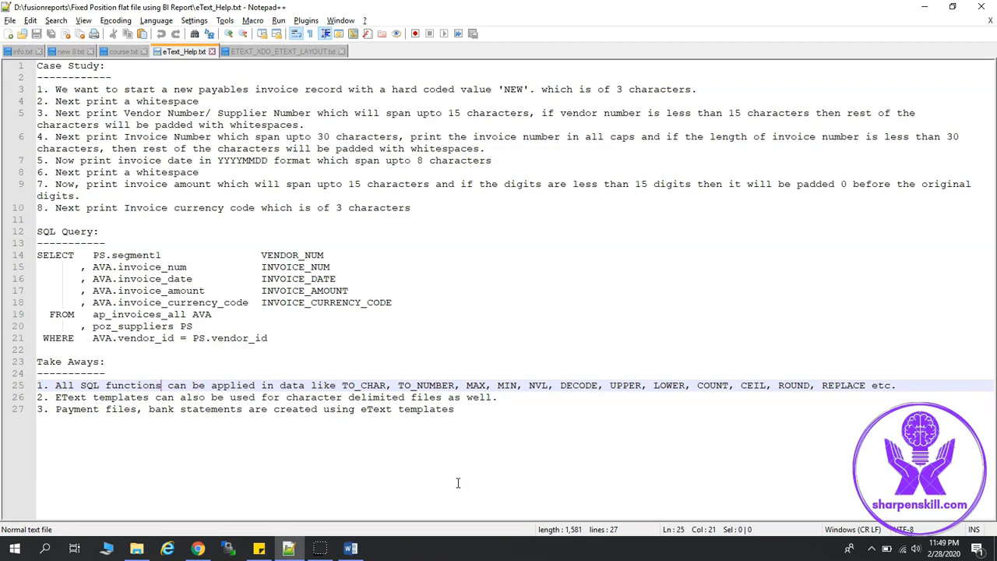
# - Review the eText_Help.txt notes, then switch to another open window
pyautogui.press('alt+tab')
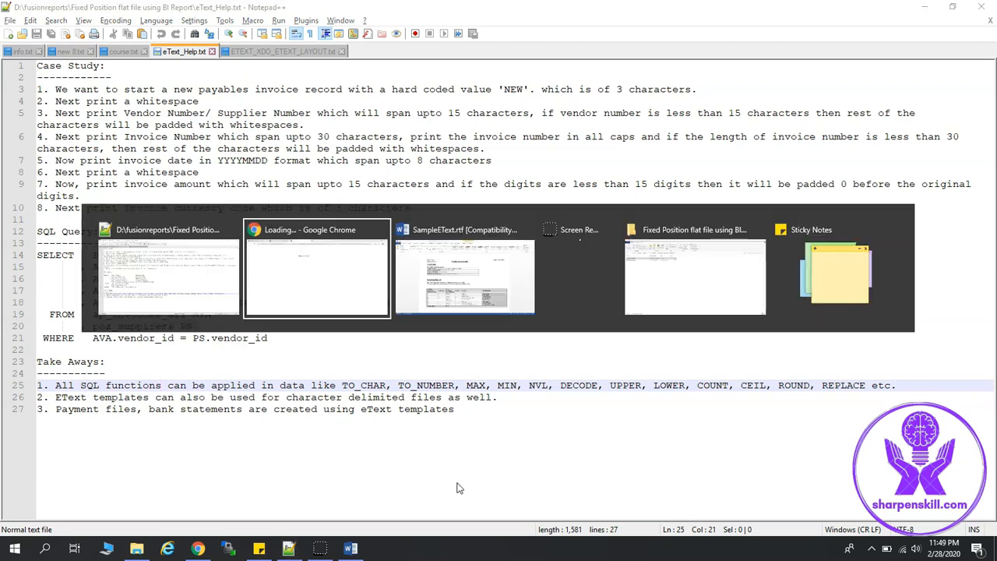